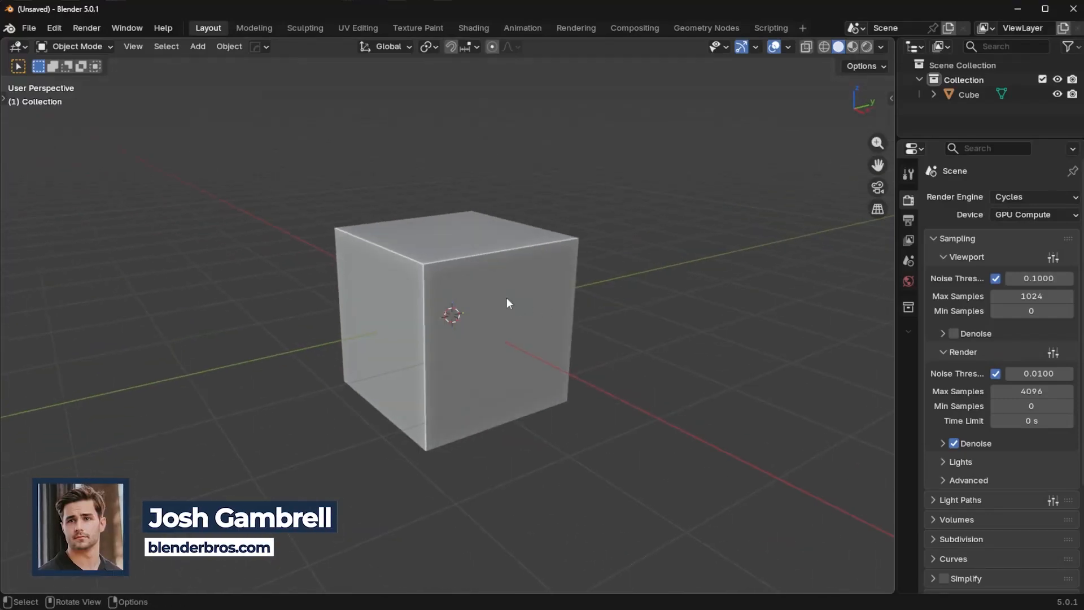
Step: Reshape the default cube into an L-shaped bracket with clamped, non-overlapping beveled ends
left_click(484, 311)
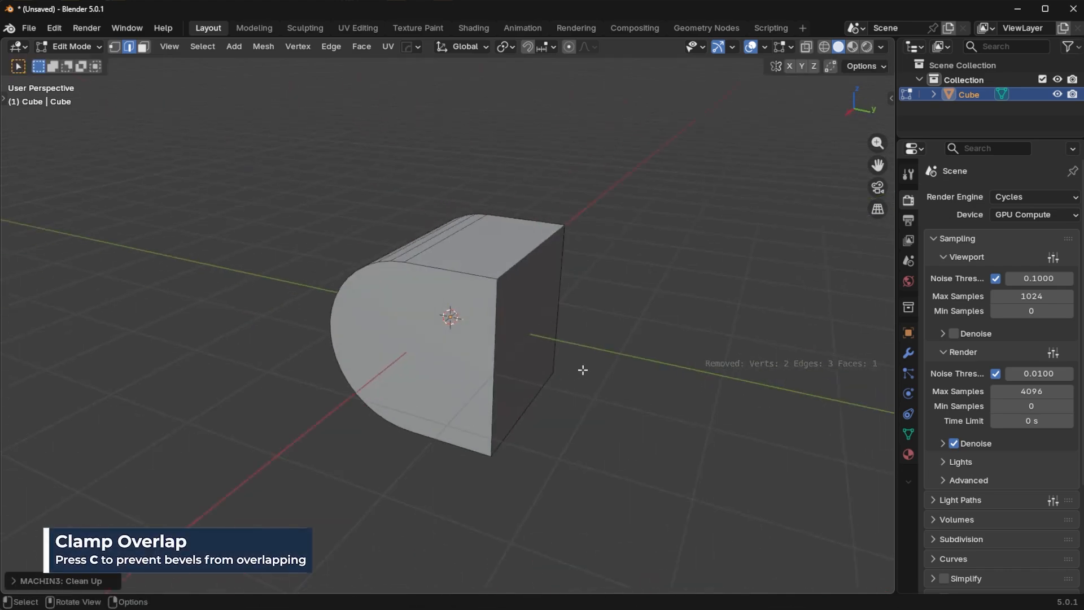
key("g")
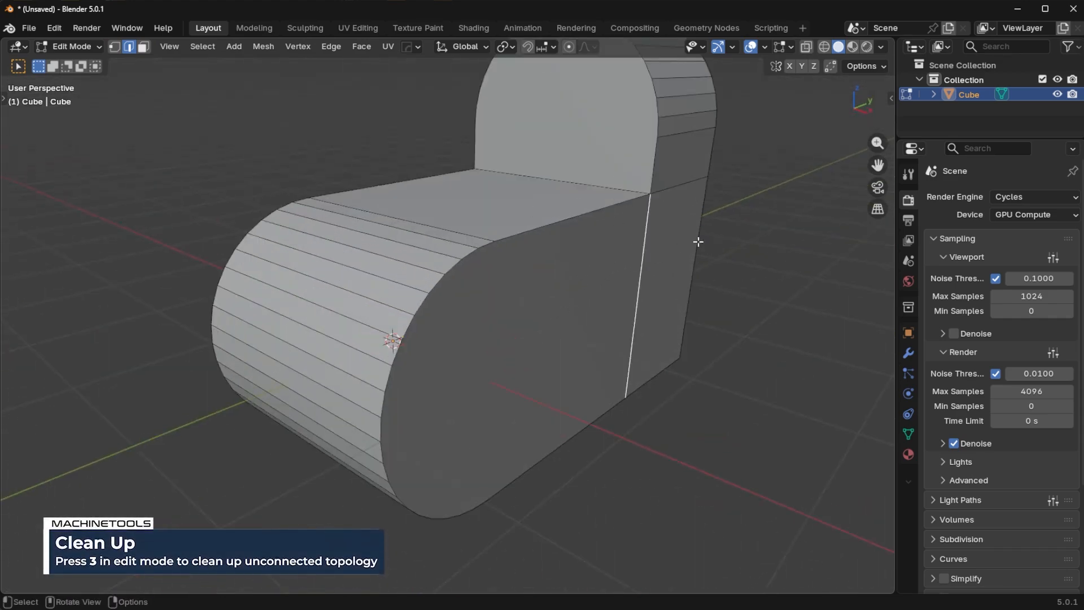
Step: Simplify the bracket with Limited Dissolve and round its inner corner with a 10-segment bevel
key("a")
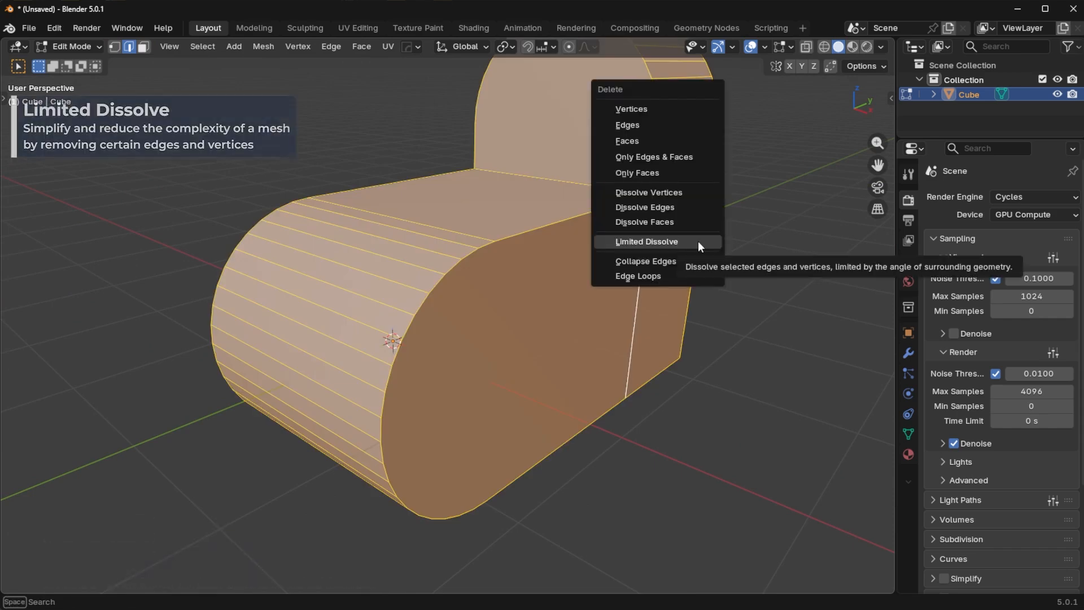
left_click(646, 241)
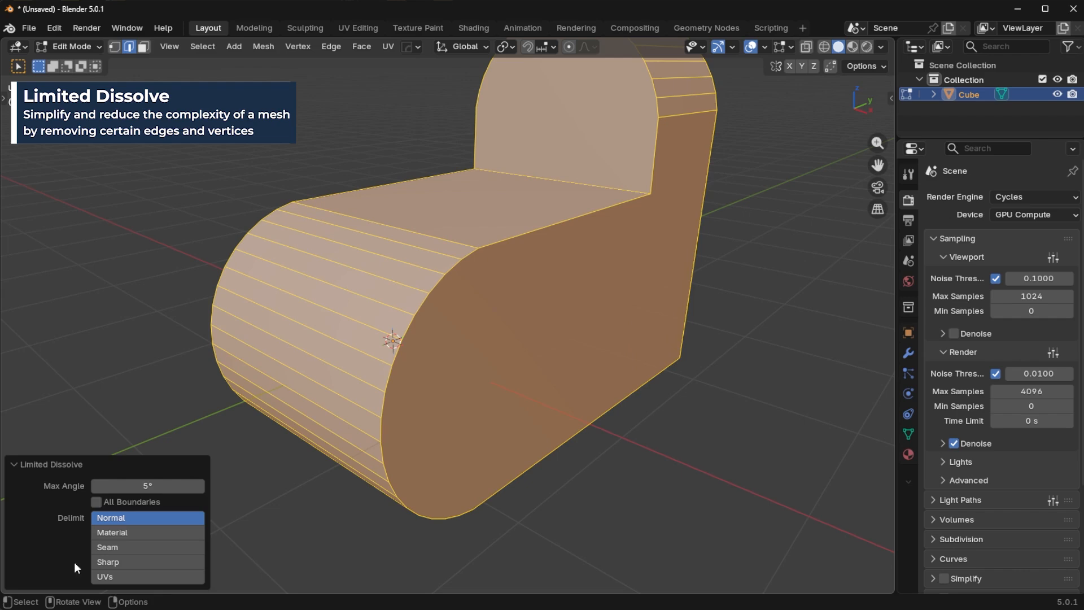
left_click_drag(173, 485, 135, 485)
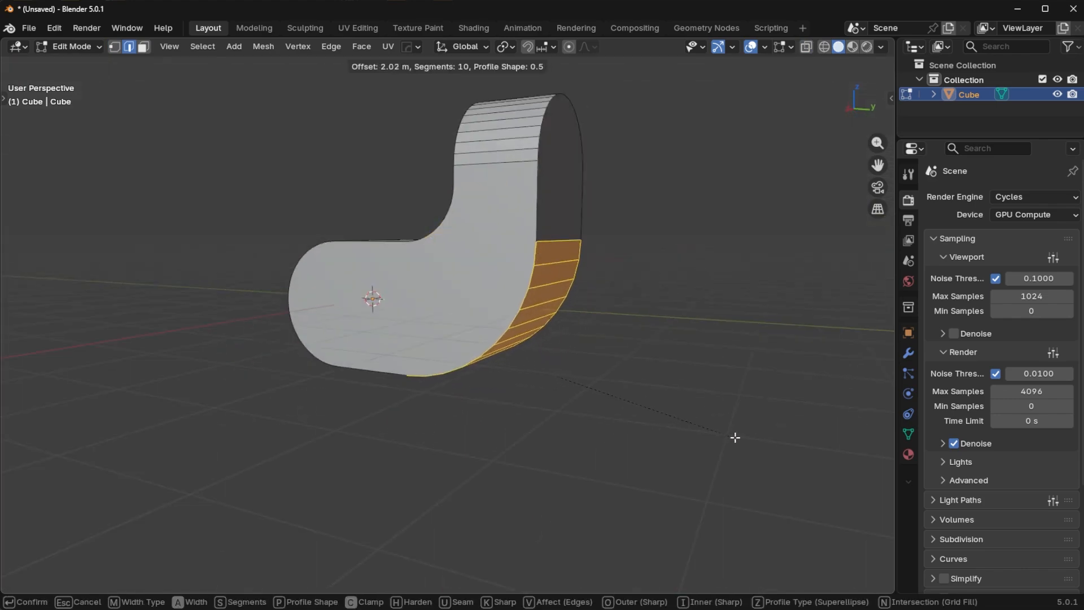
mouse_move(680, 416)
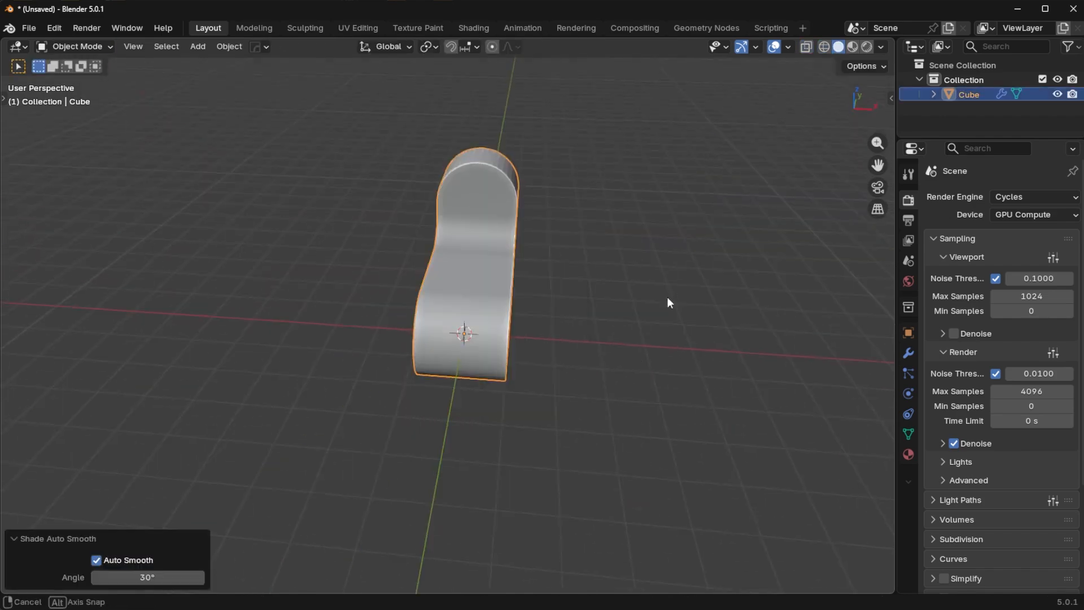
Step: Rotate the bracket 180 degrees around Z, orbiting to check the result
left_click_drag(668, 303, 261, 305)
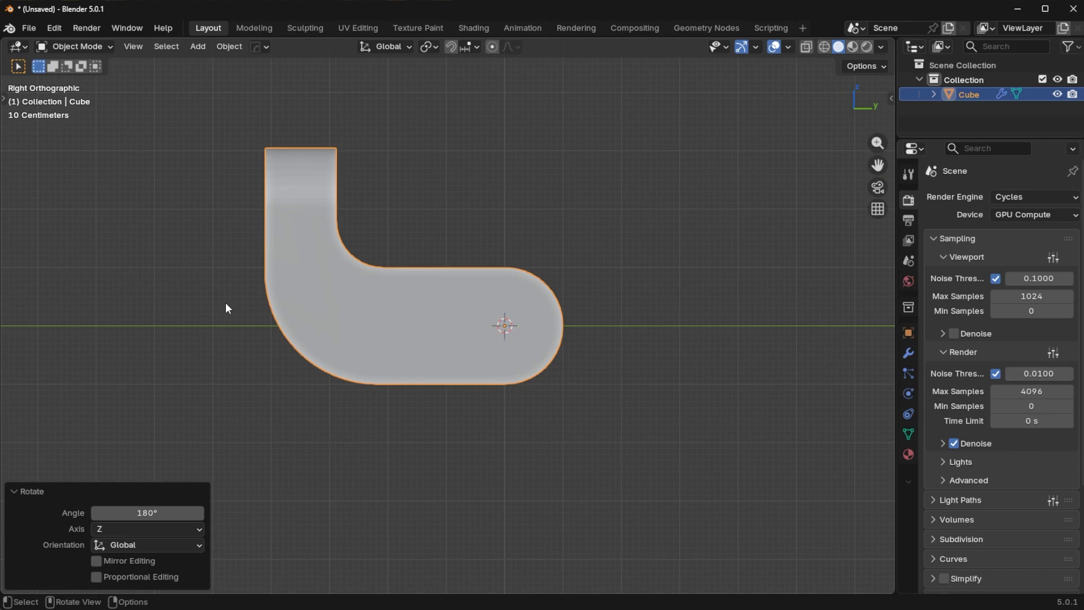
left_click_drag(228, 308, 543, 259)
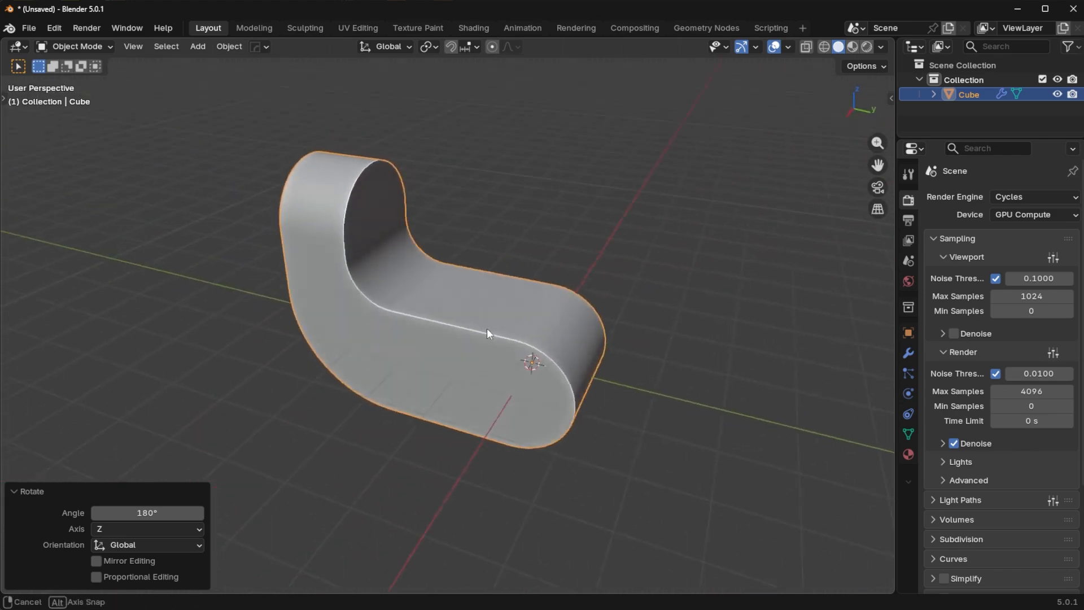
Step: Add a cylinder via Shift+A and stretch it along its length across the inner corner
key("shift+a")
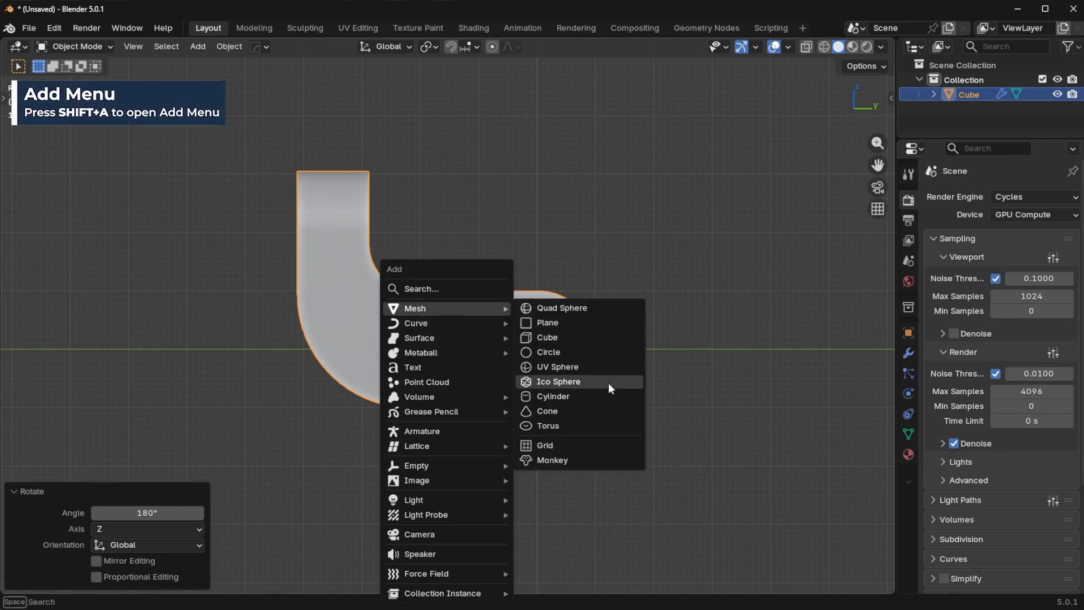
left_click(552, 396)
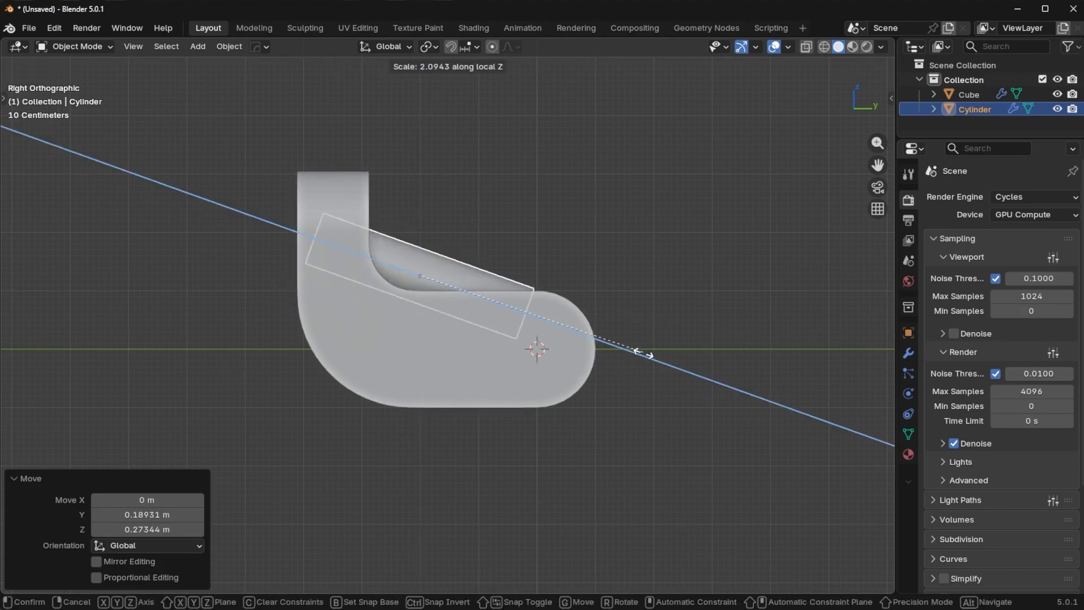
key("r")
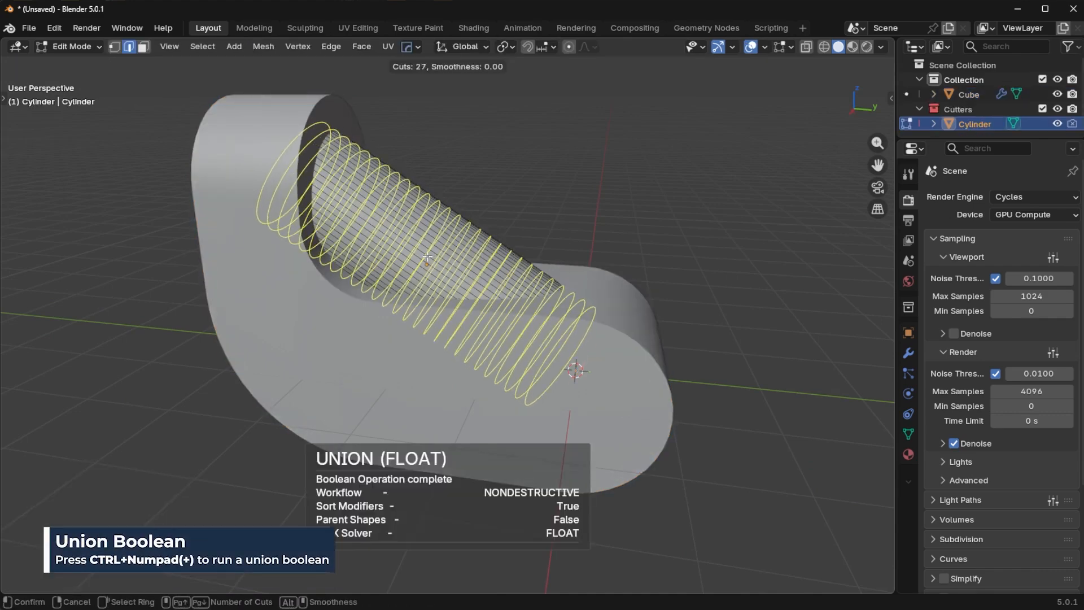
Step: Confirm the loop cuts so the cylinder blends into a smooth diagonal rib
key("Tab")
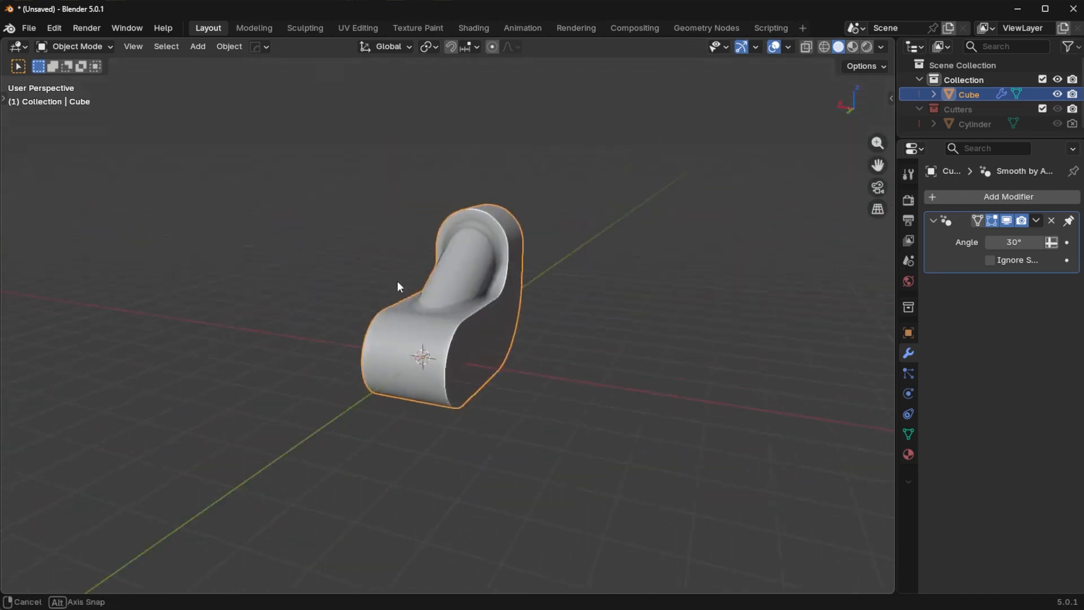
Step: Run MESHmachine Boolean Cleanup on the rib seam and view the bracket from the side
left_click_drag(398, 287, 272, 286)
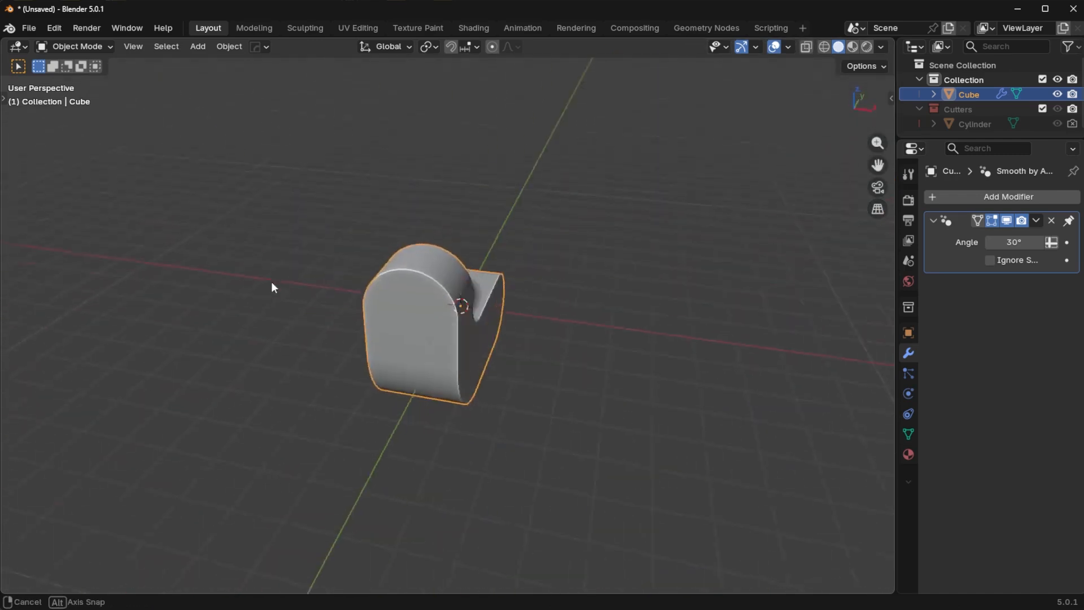
key("Tab")
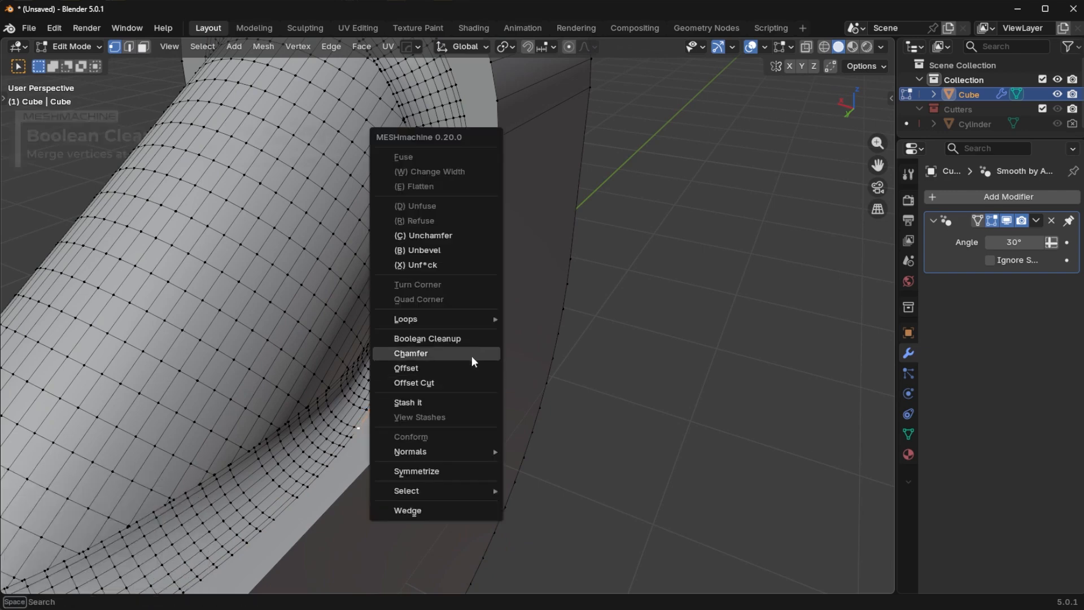
left_click(427, 339)
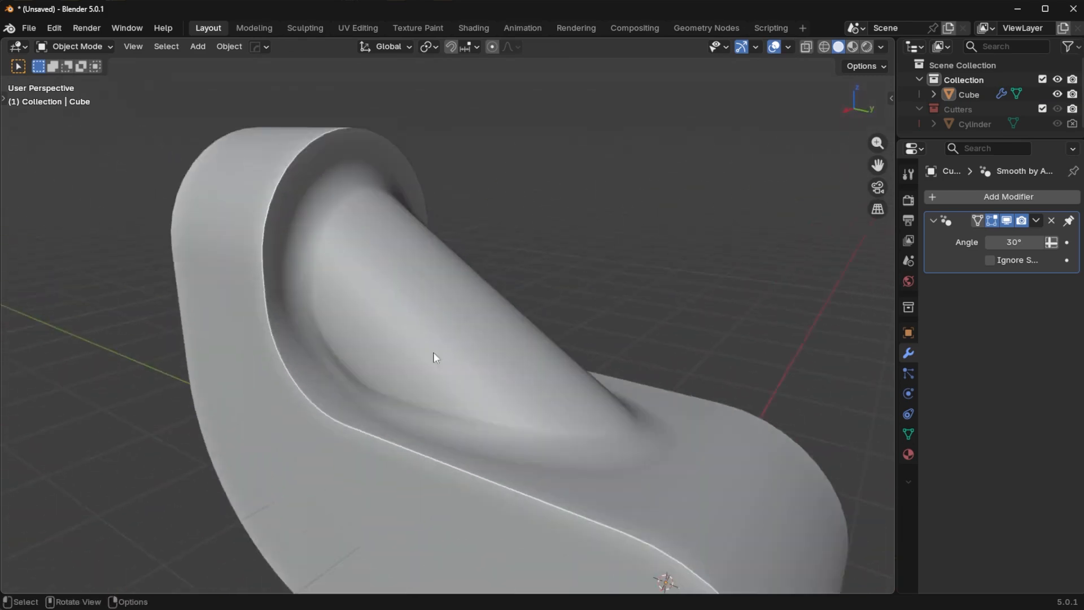
key("3")
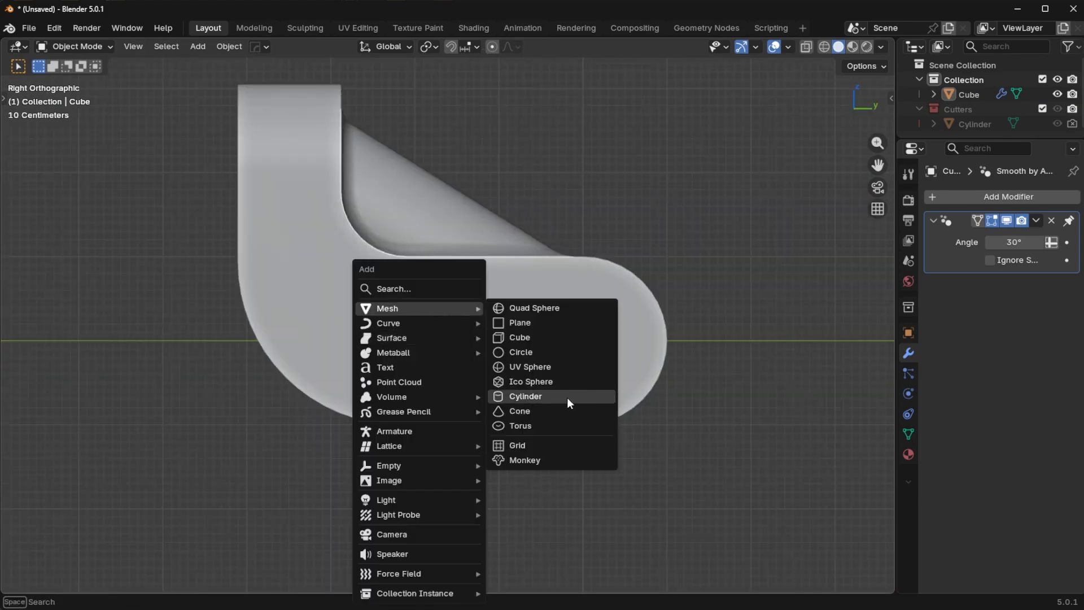
Step: Add a cylinder at the rounded lower end and cut a stepped-rim hole through it
left_click(524, 397)
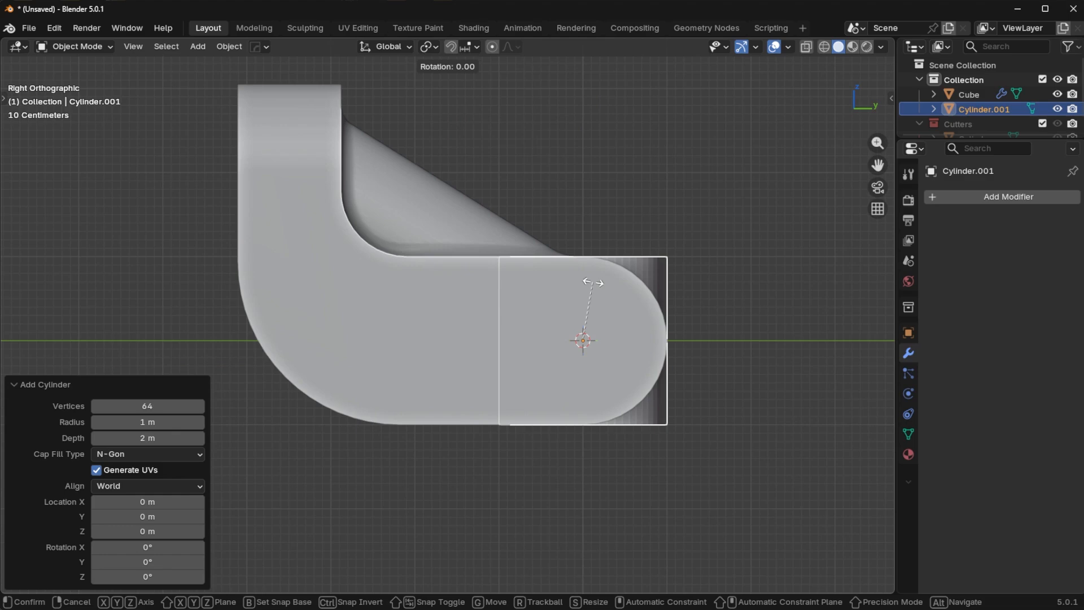
right_click(582, 340)
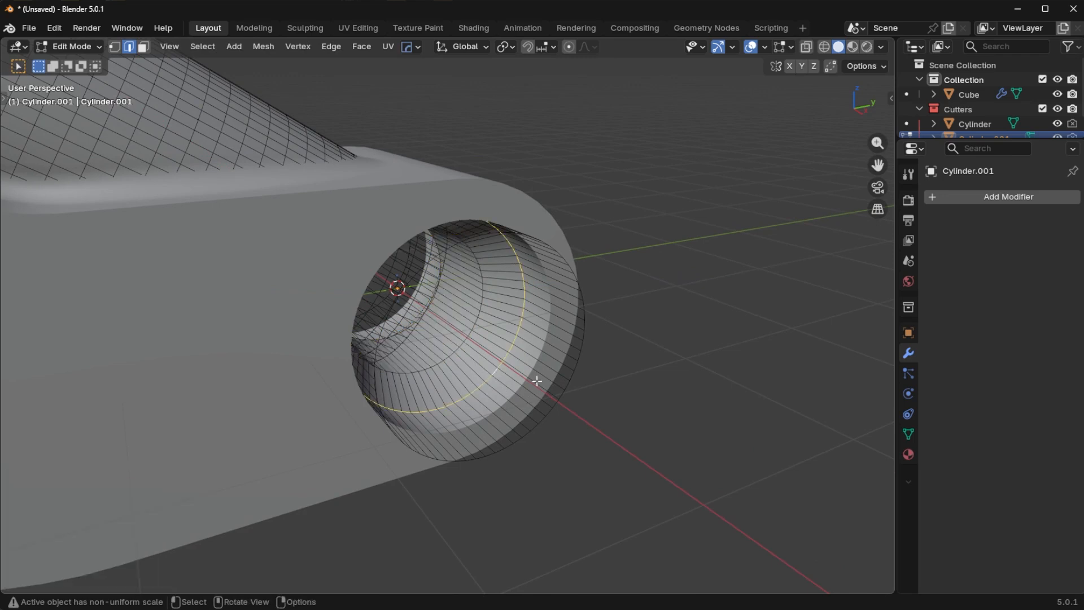
left_click_drag(536, 380, 648, 412)
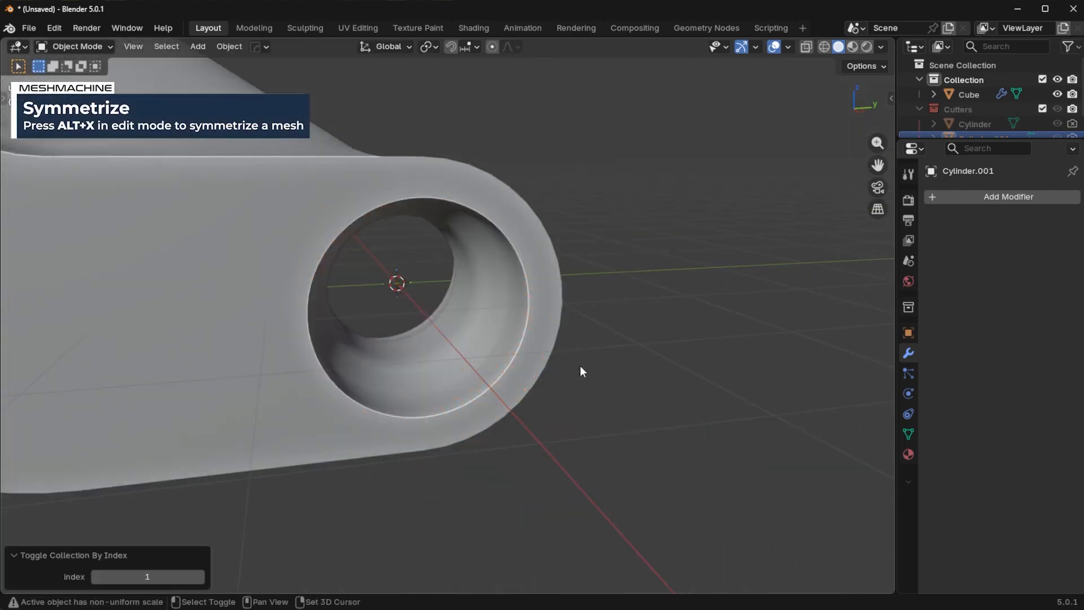
left_click_drag(581, 371, 688, 407)
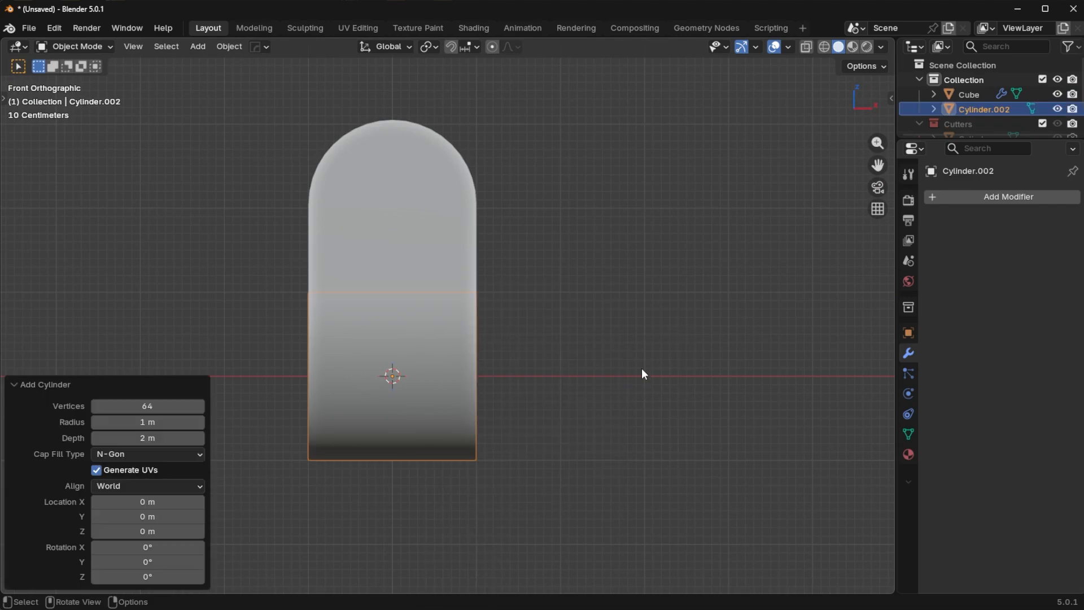
Step: Move Cylinder.002 along Y to the upper rounded end for the second hole
key("r")
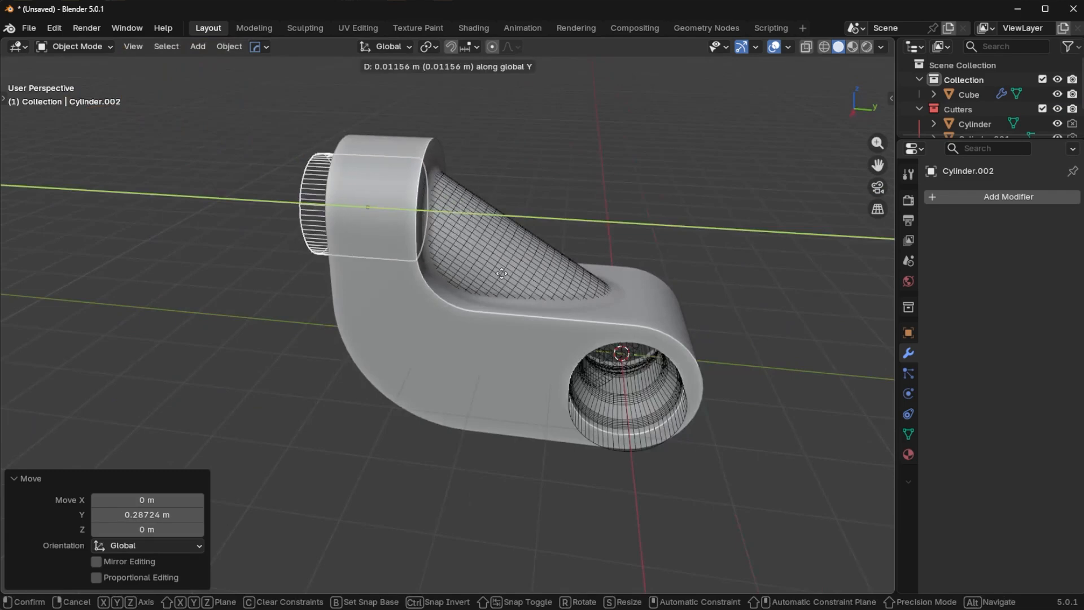
key("Tab")
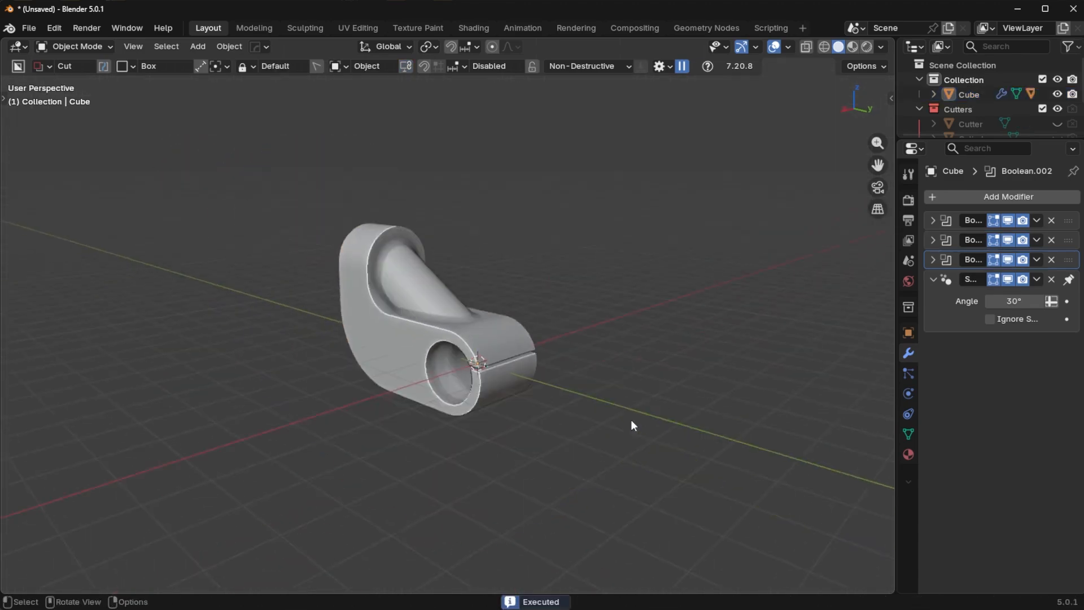
Step: Add a plane crossing the bracket's round end and apply its Solidify modifier
left_click_drag(631, 425, 369, 410)
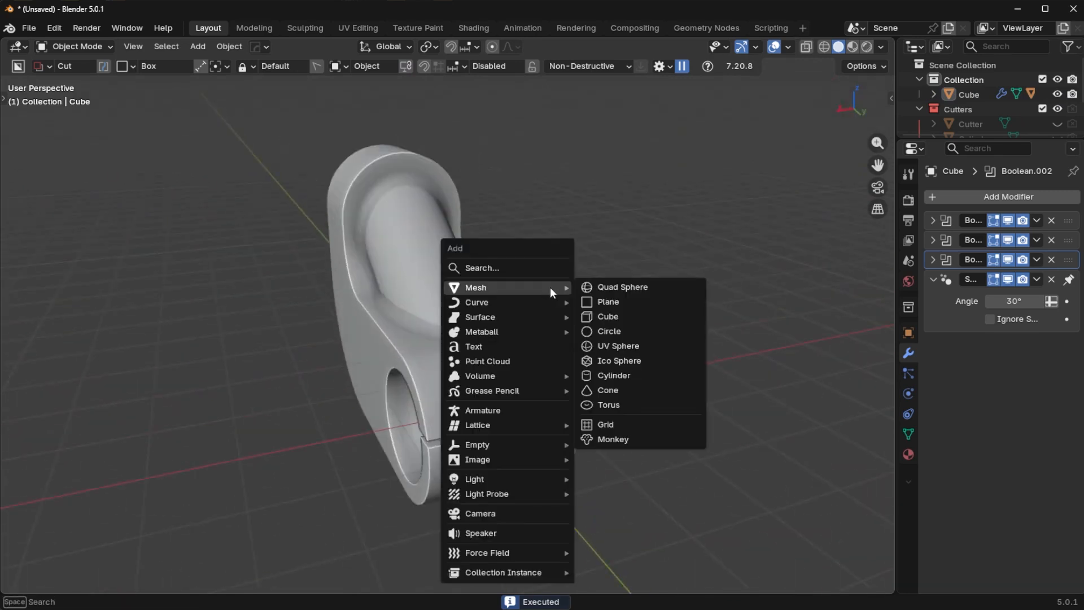
left_click(607, 301)
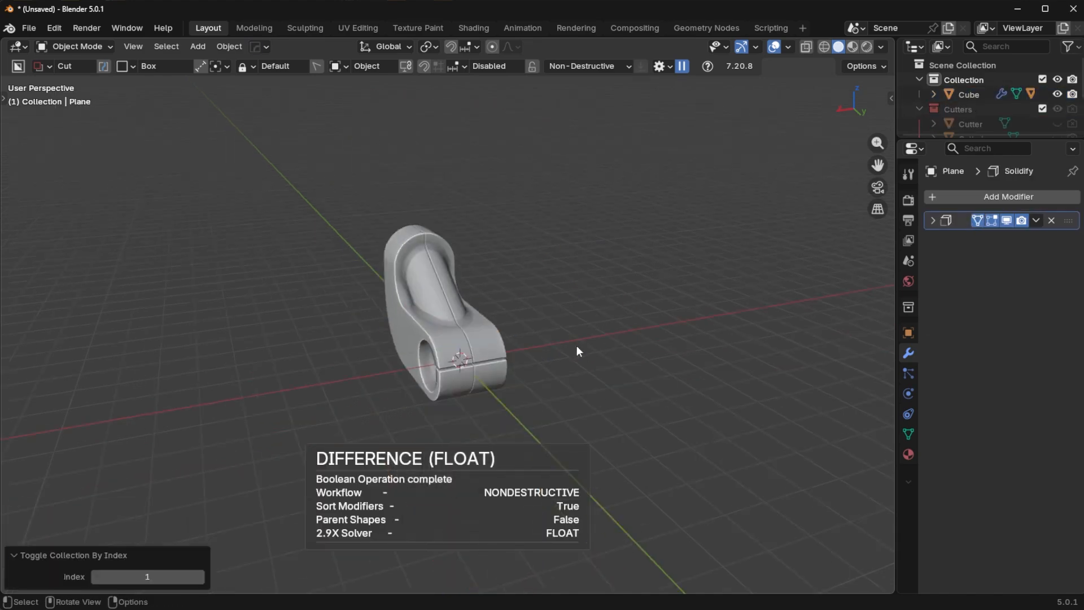
left_click_drag(577, 352, 678, 389)
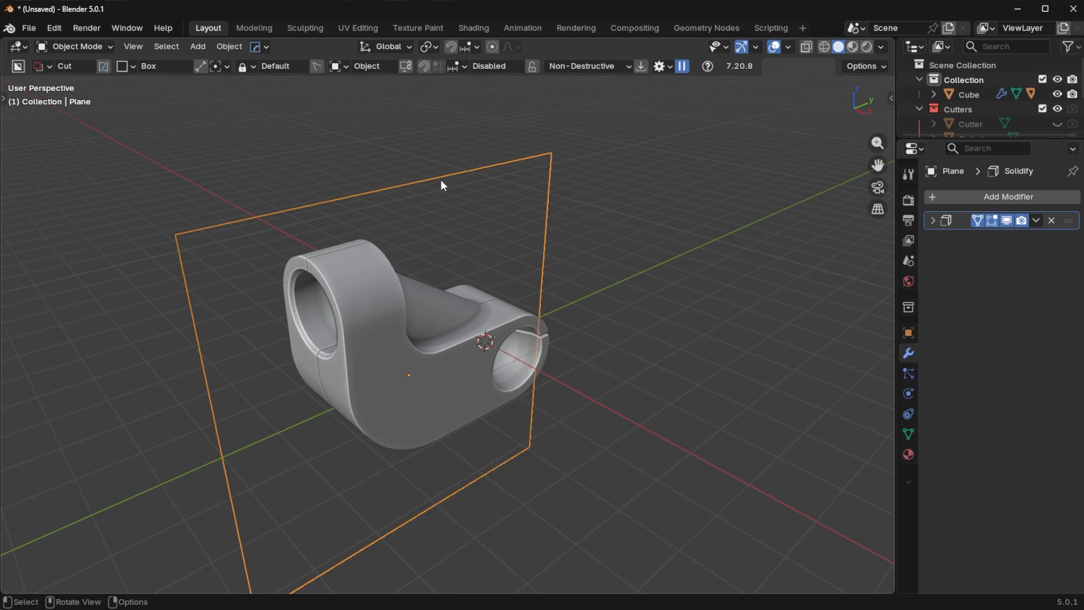
left_click(1037, 221)
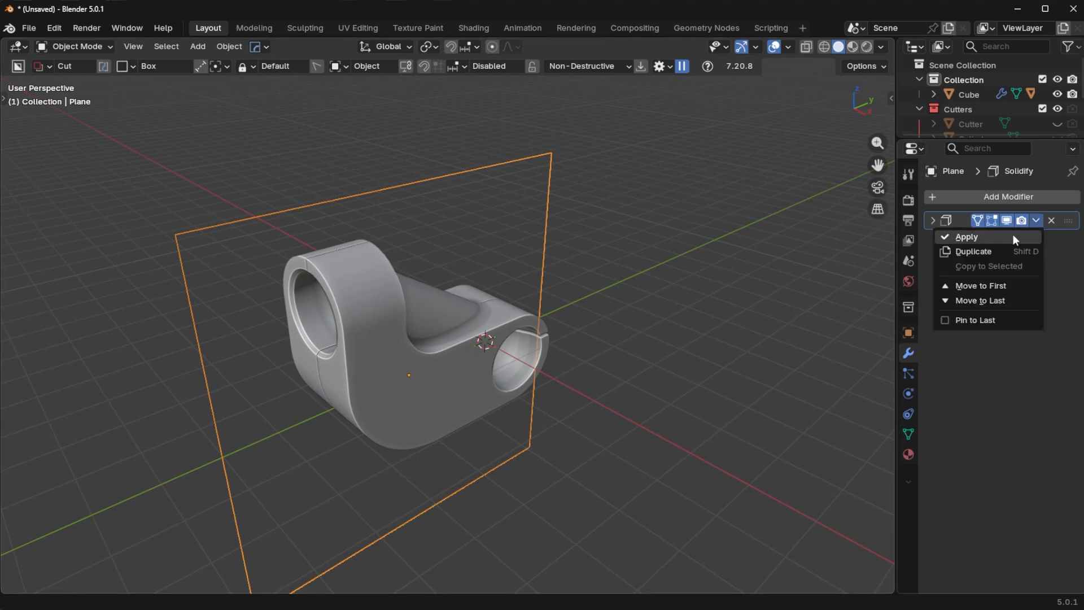
left_click(966, 236)
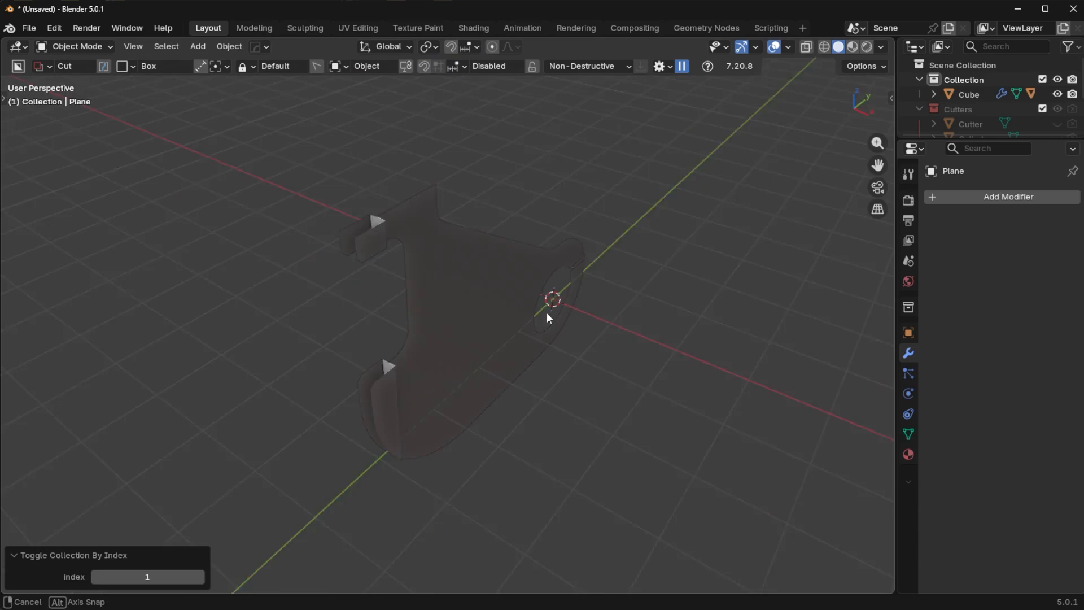
Step: Set the Cube's fourth Boolean (Object: Plane) to the Exact solver
left_click(968, 95)
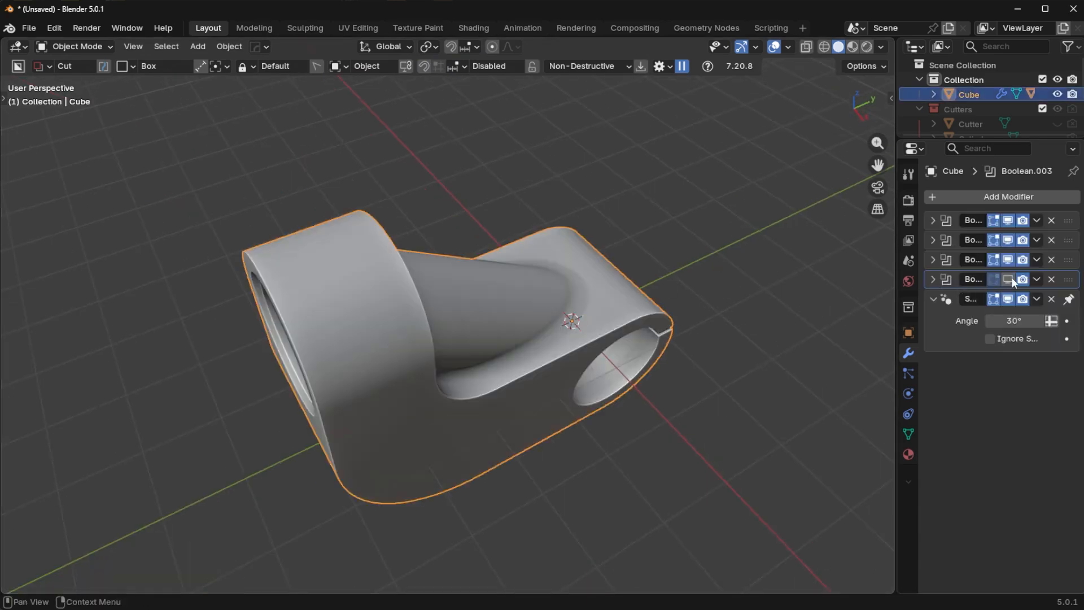
left_click(933, 280)
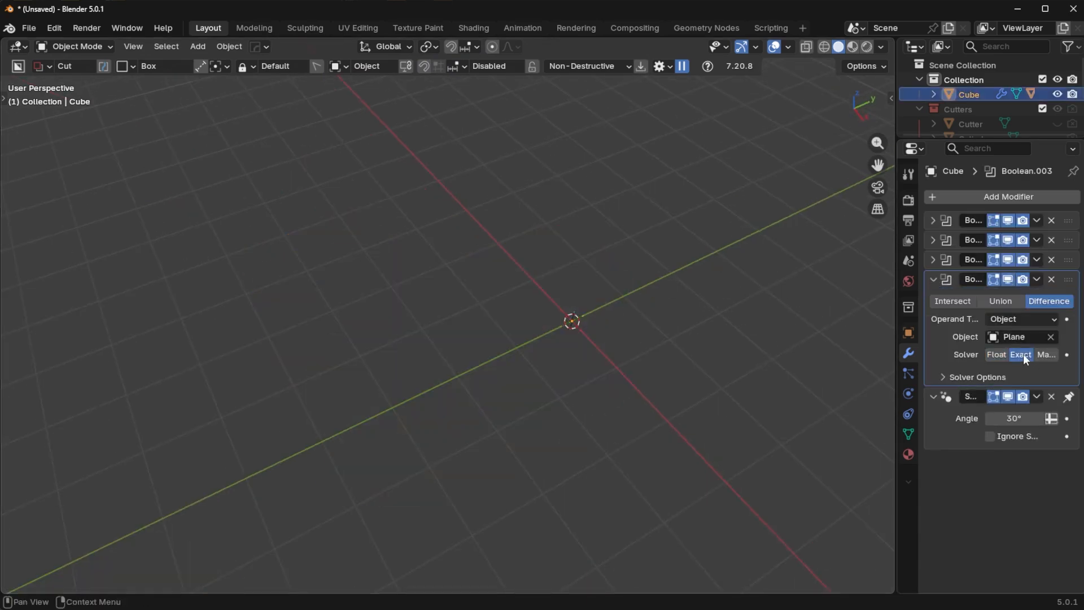
left_click(1046, 354)
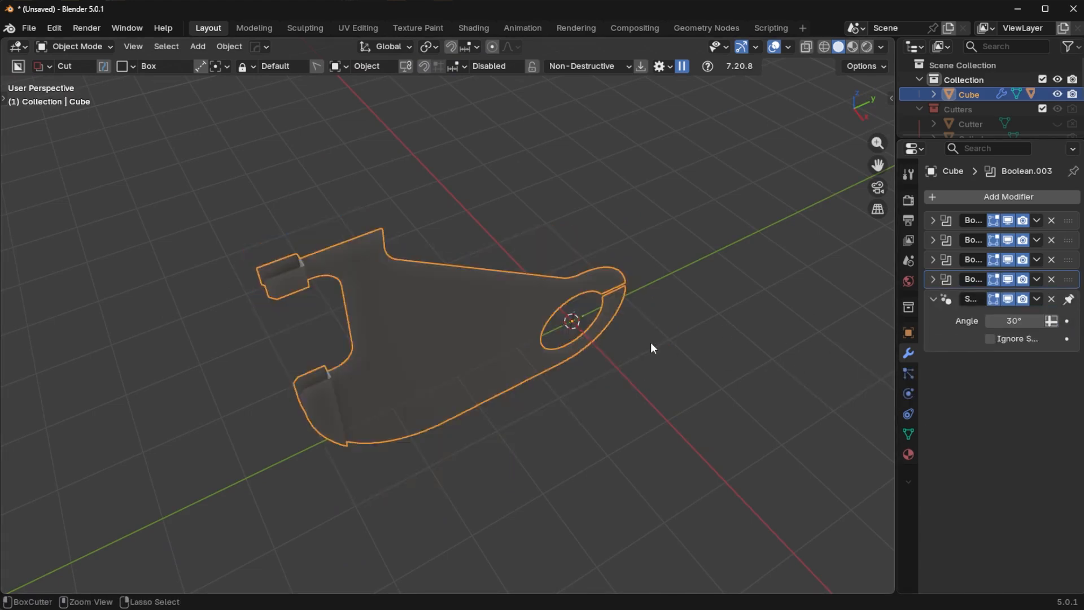
Step: Thicken the Plane cutter with Extrude Individual Faces so it carves the seam groove
key("Tab")
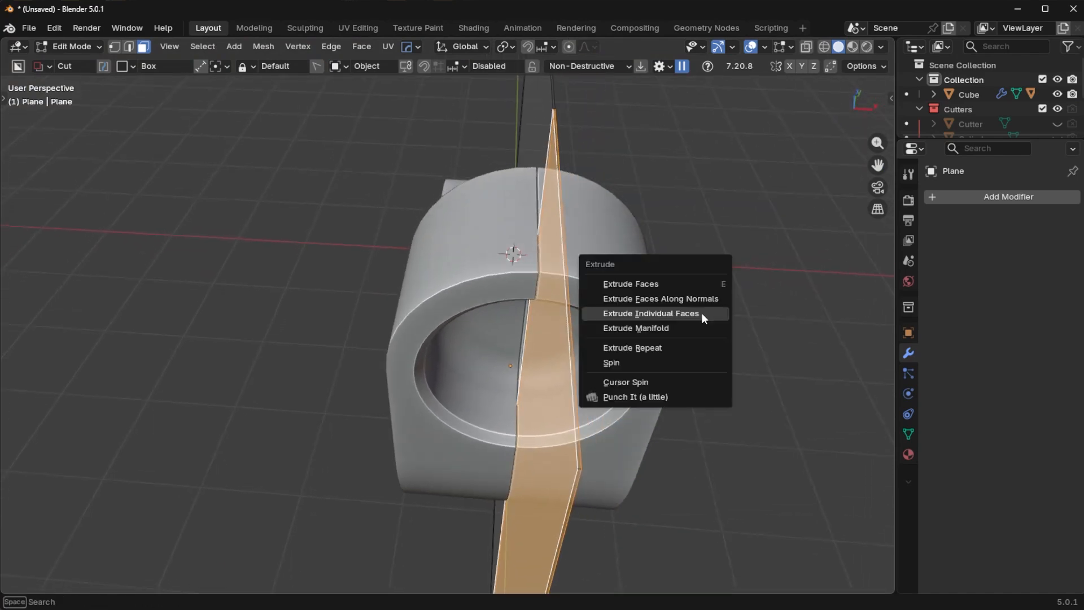
left_click(649, 314)
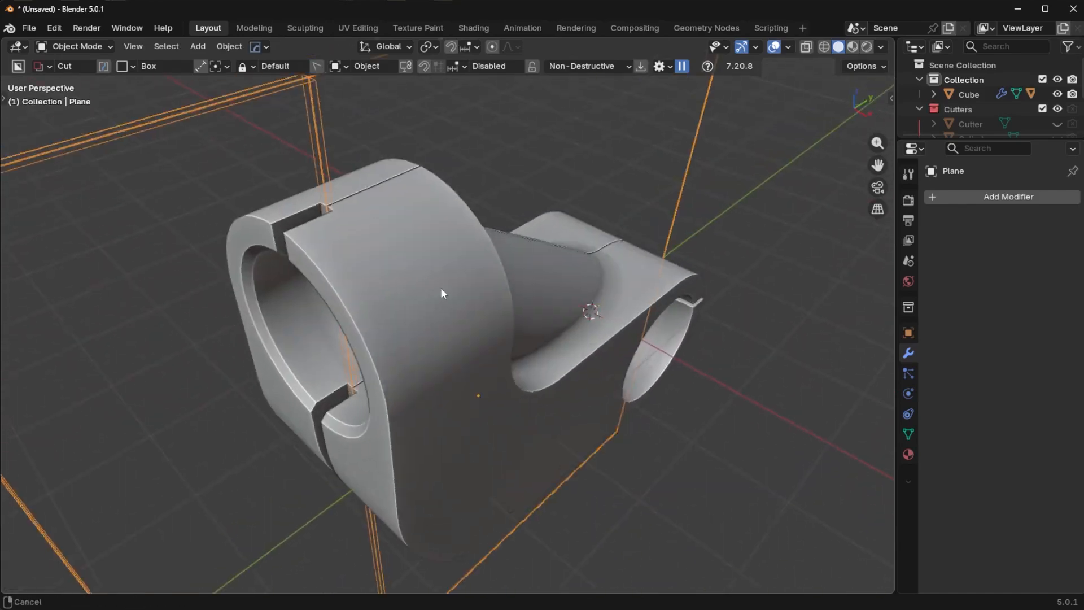
key("Tab")
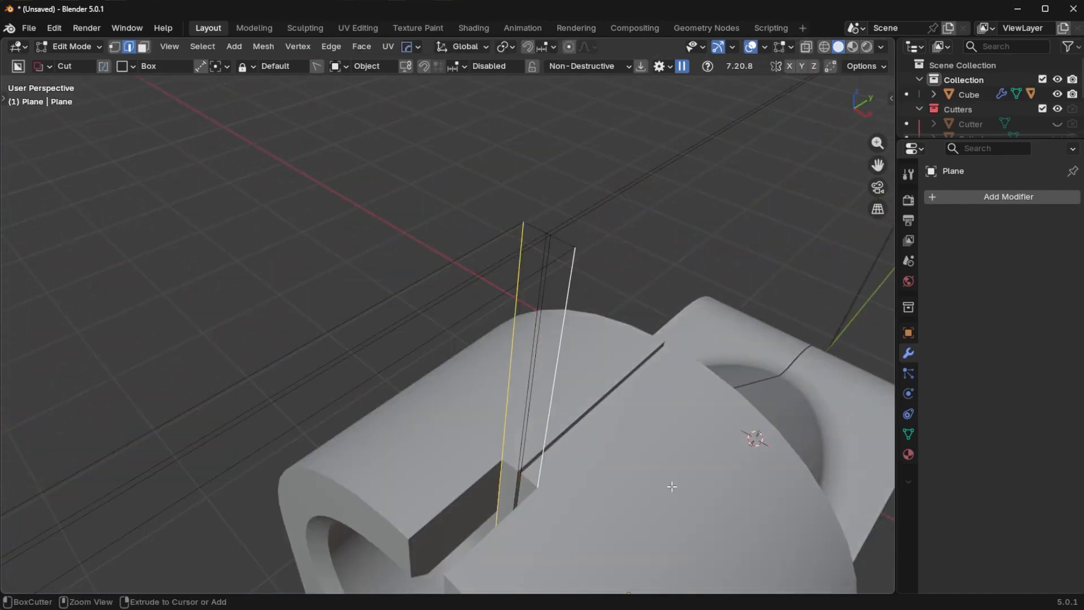
key("Tab")
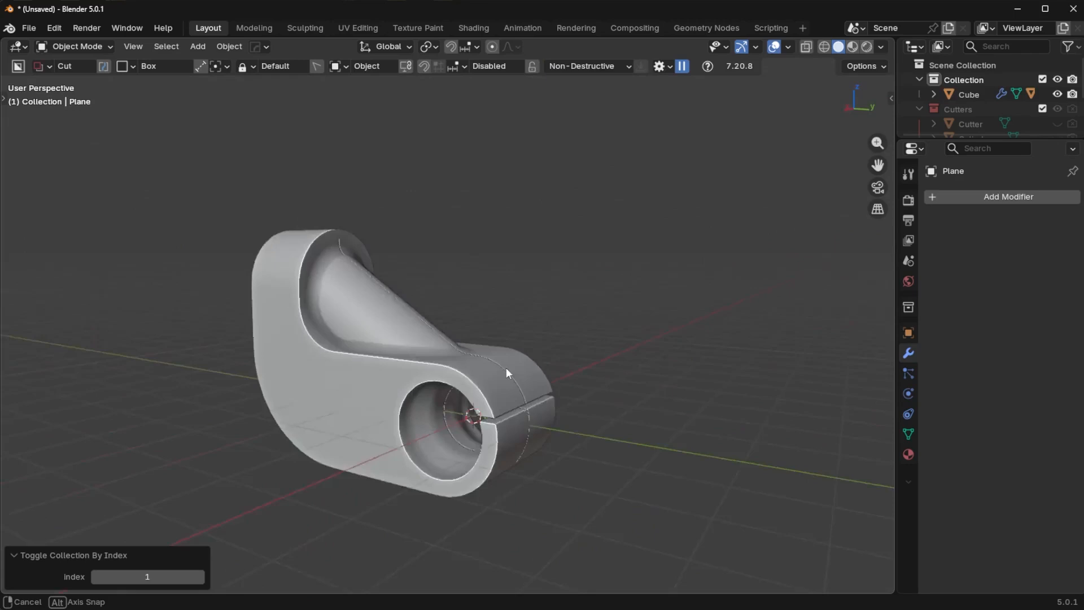
left_click_drag(505, 373, 601, 421)
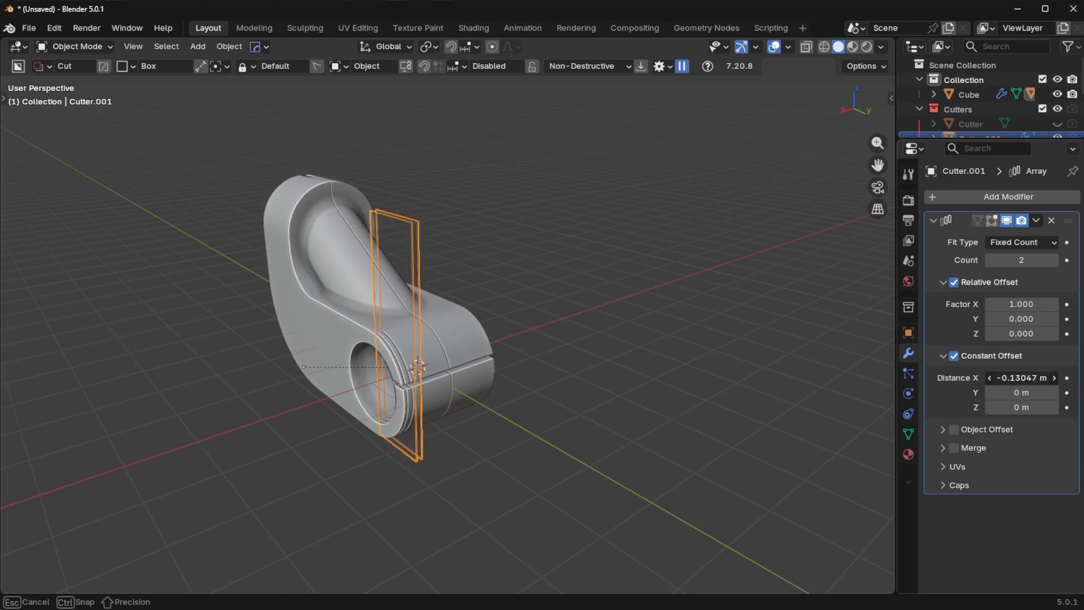
Step: Raise Cutter.001's Array count to 7 to groove the bracket's ends
left_click(1020, 260)
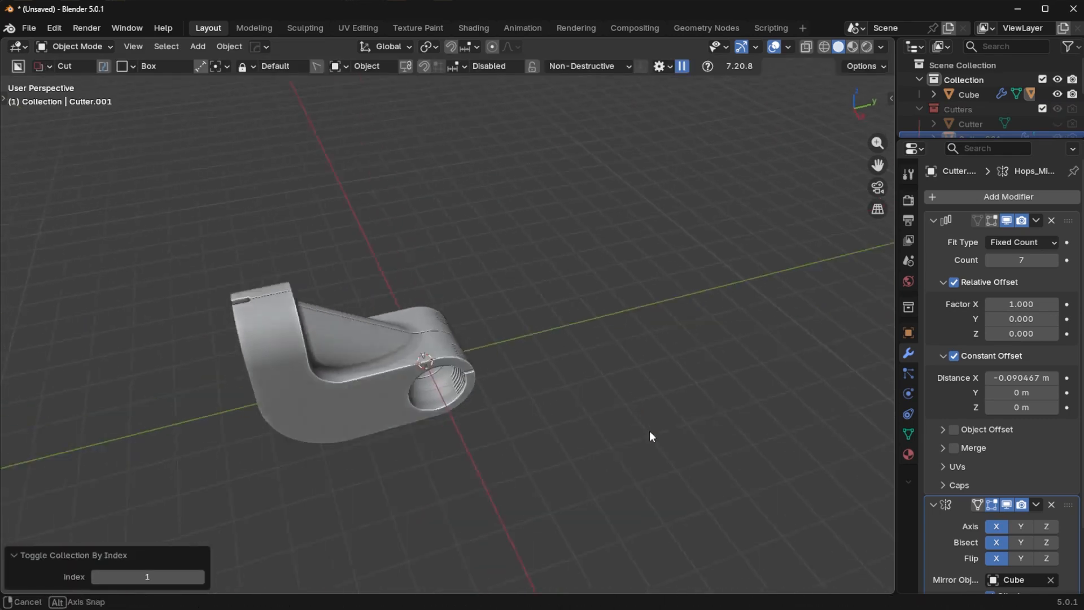
left_click_drag(650, 436, 579, 376)
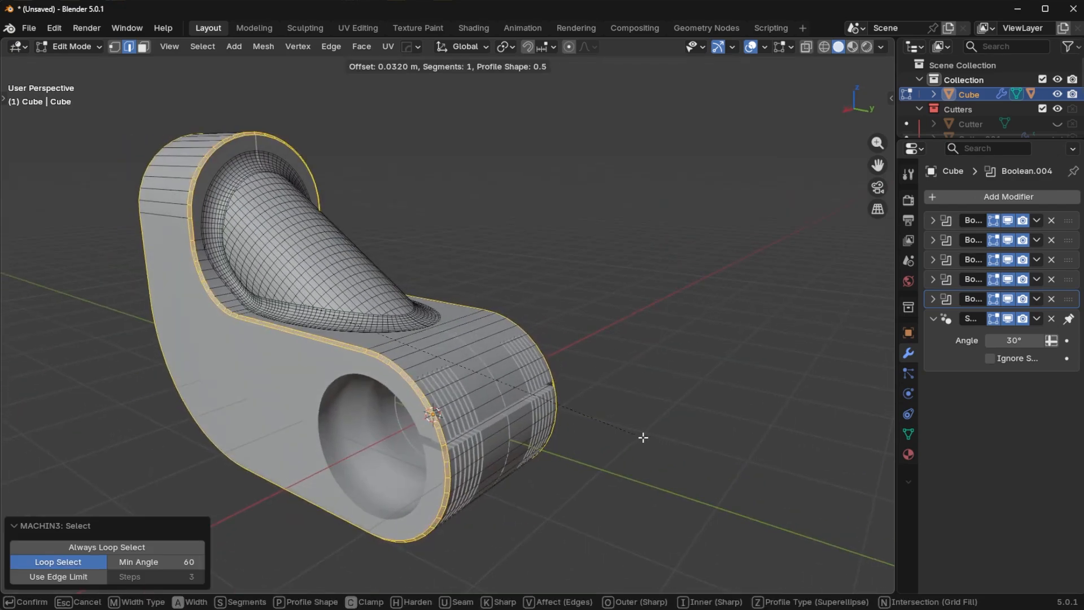
Step: Confirm the 0.032 edge bevel and orbit out to inspect the whole bracket
key("Tab")
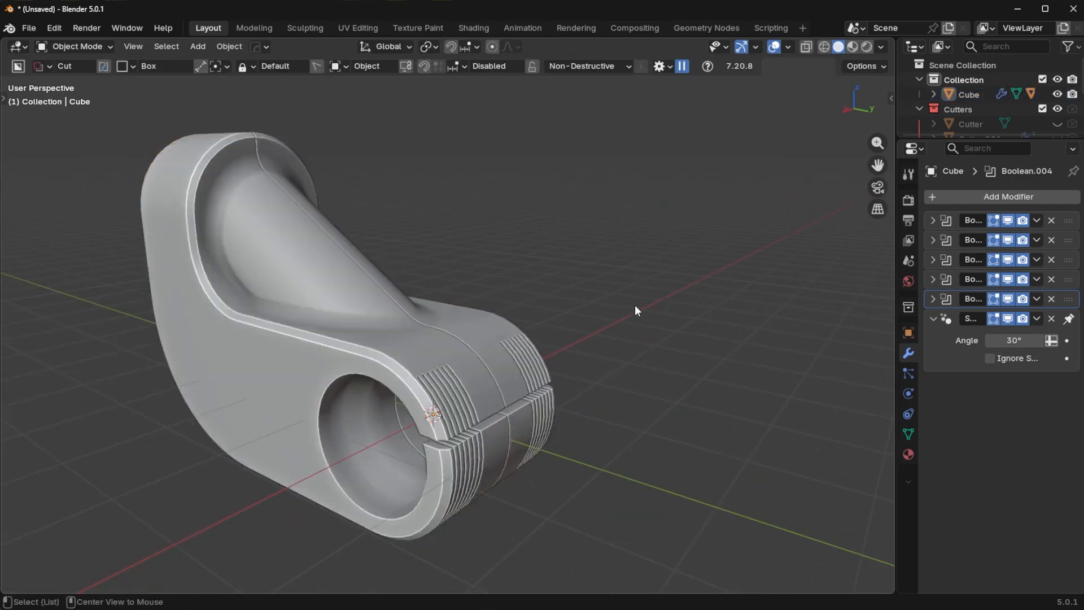
left_click_drag(634, 310, 669, 412)
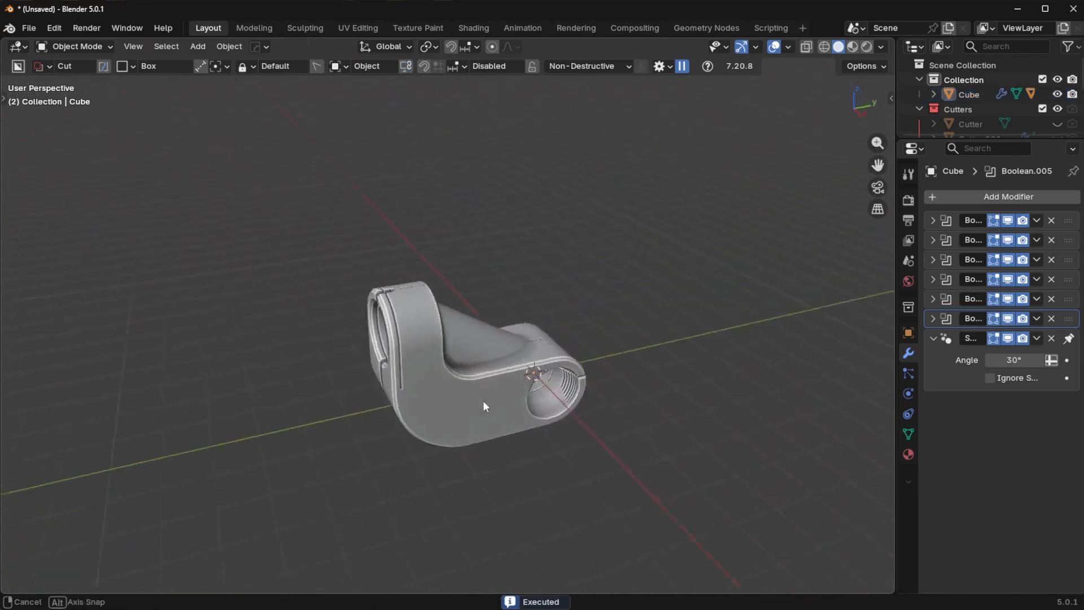
left_click_drag(484, 407, 631, 386)
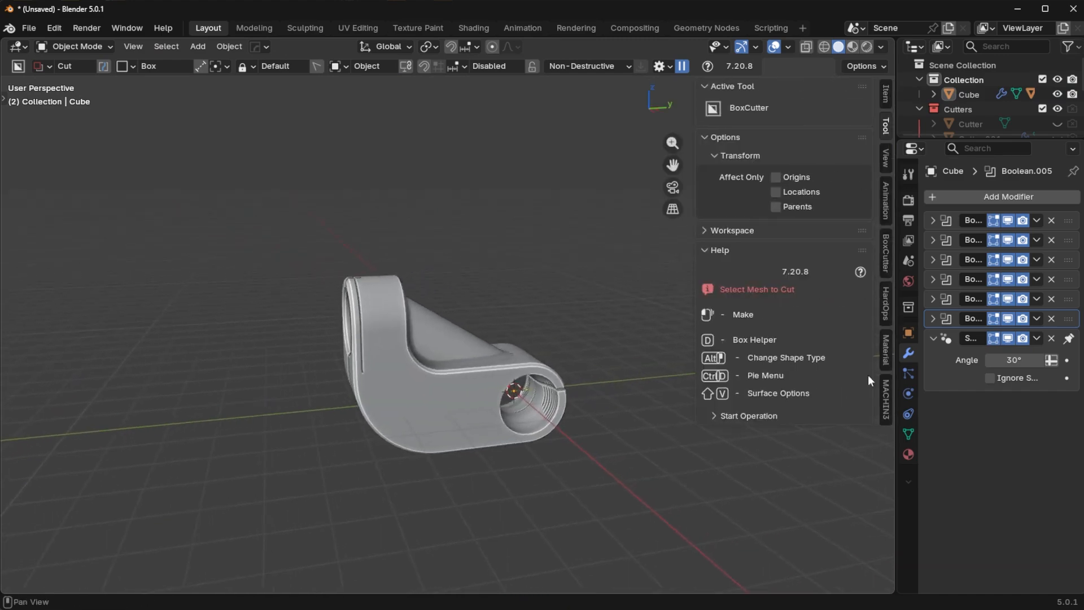
Step: Show the MaterialWorks panel with rendered shading and HDRI lighting enabled
left_click(885, 351)
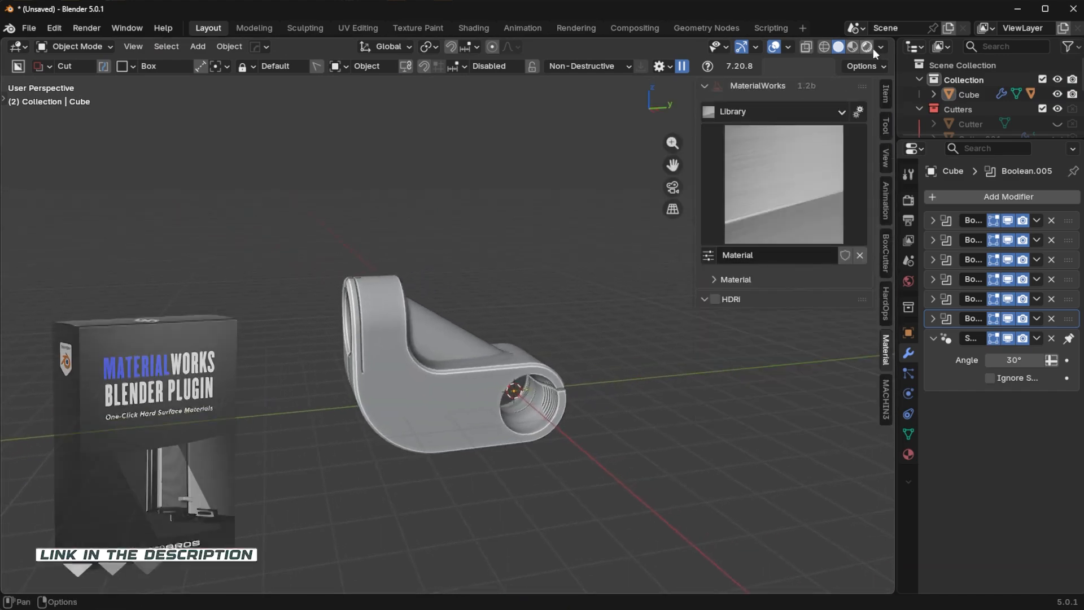
left_click(863, 47)
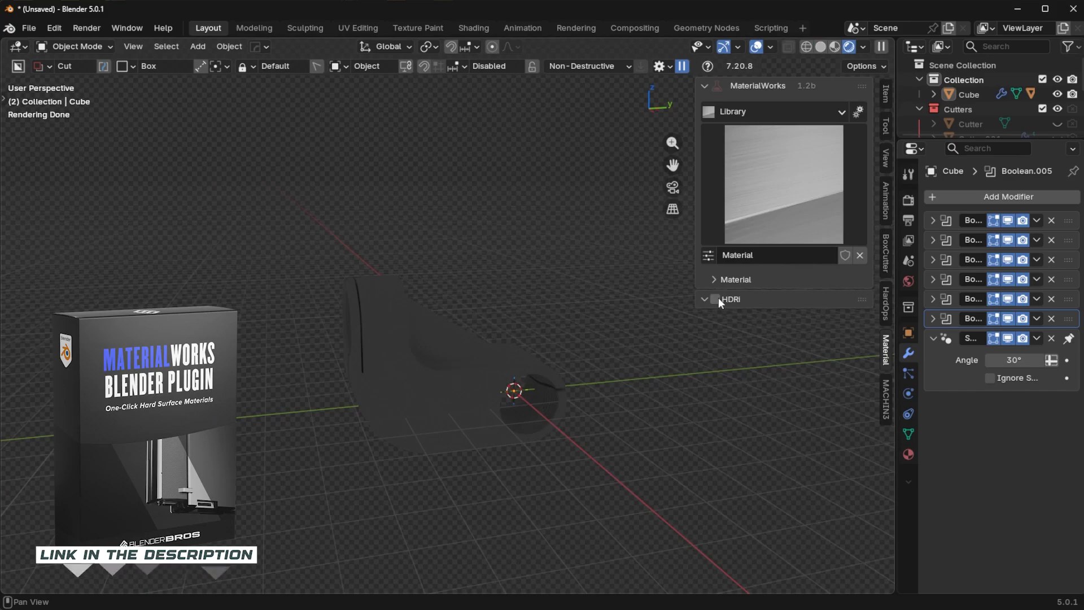
left_click(705, 298)
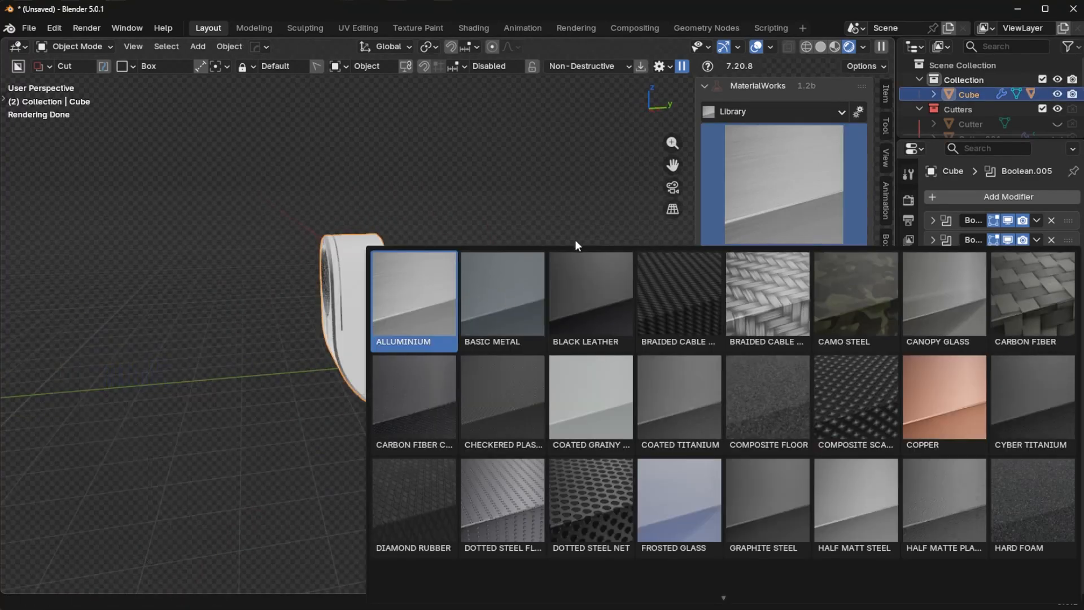
Step: Give the bracket the Alluminium library material, then swap it to Coated Titanium
left_click(413, 301)
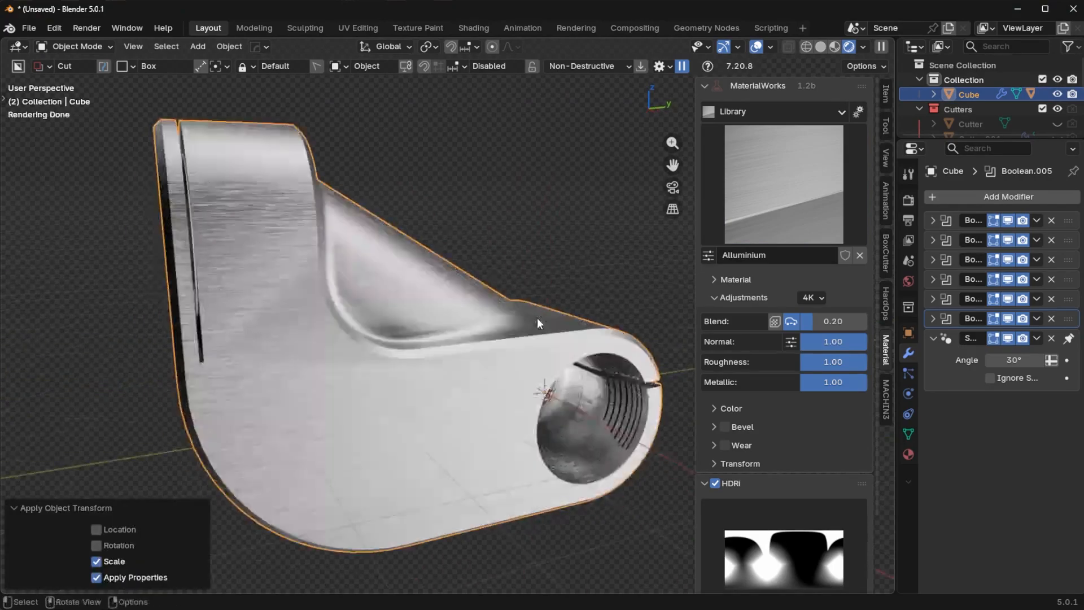
left_click(781, 112)
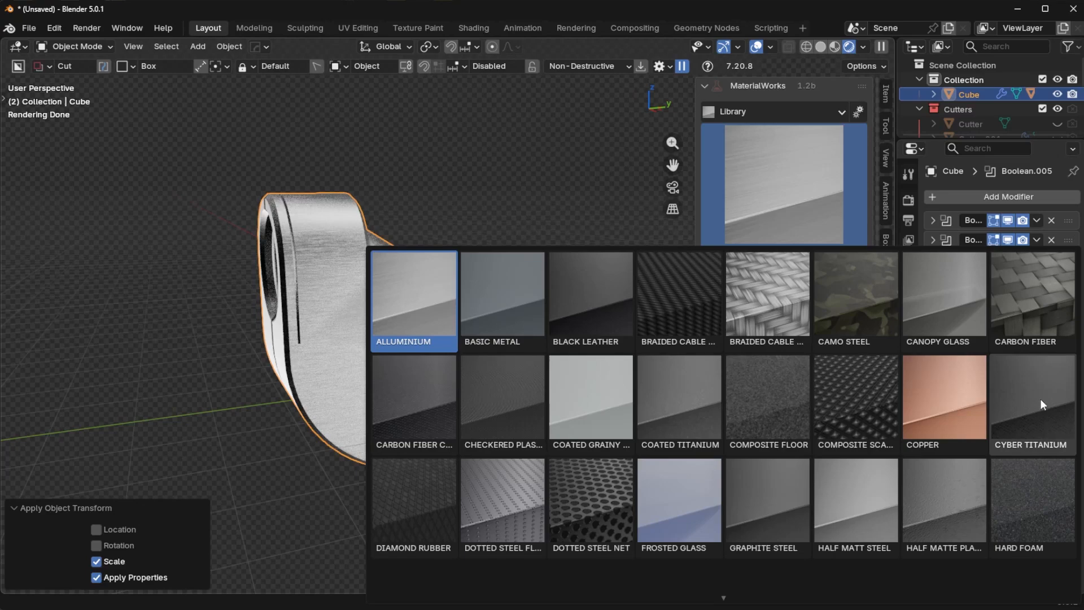
mouse_move(679, 401)
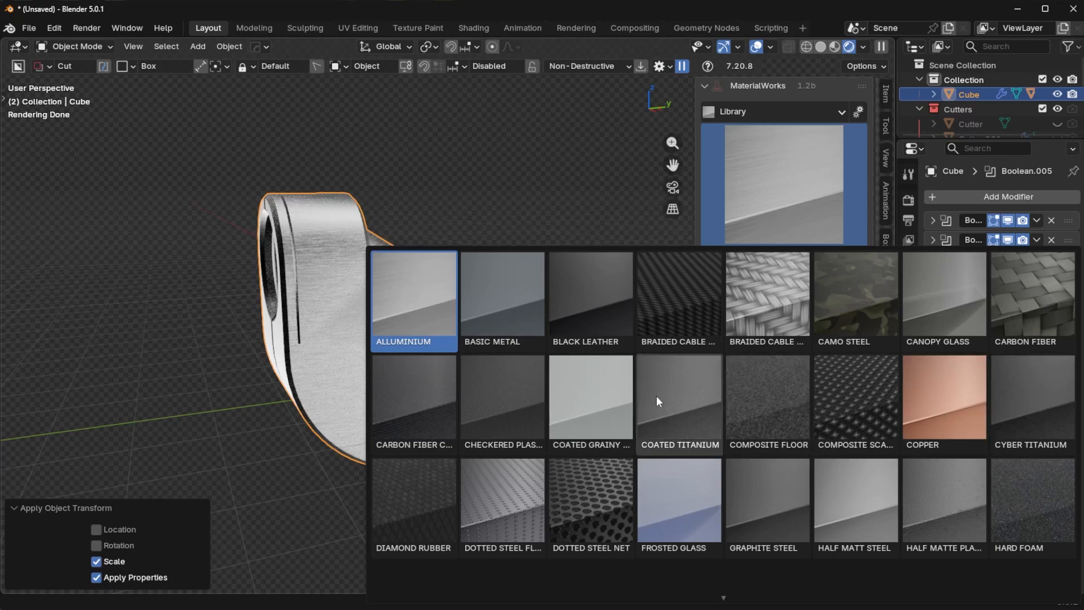
left_click(678, 397)
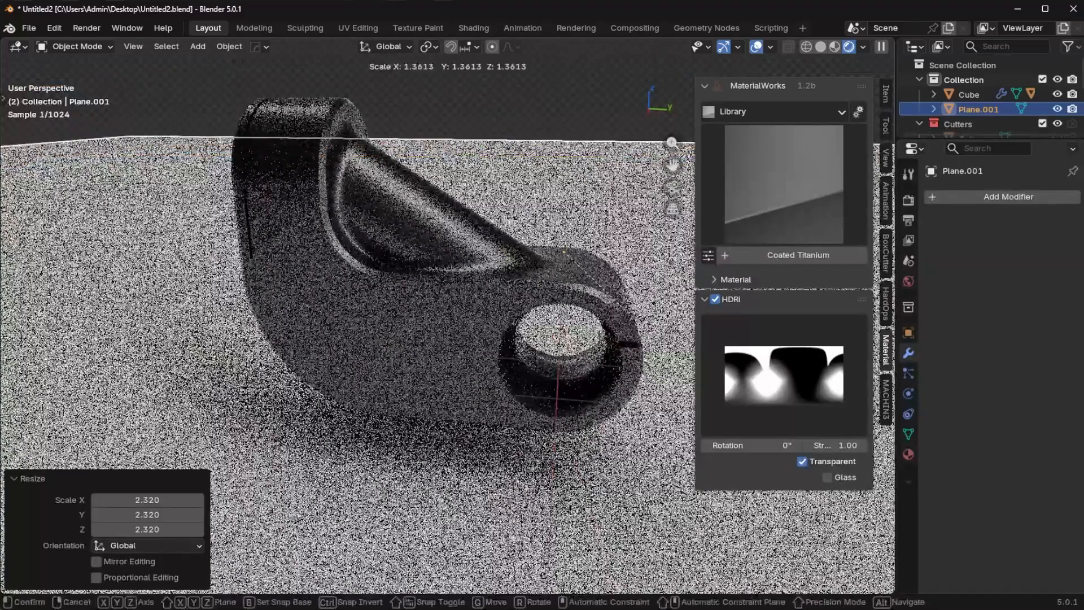
Step: Confirm scaling the new ground plane up to about 2.32 beneath the bracket
left_click(543, 390)
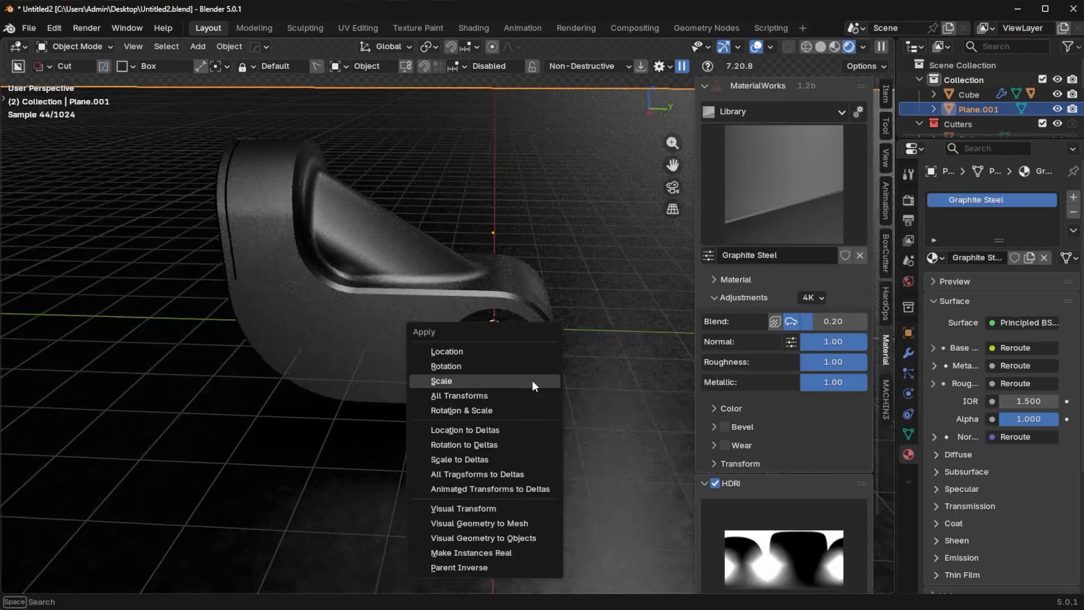
Step: Apply the plane's scale and try the Half Matt Steel library material on it
left_click(441, 380)
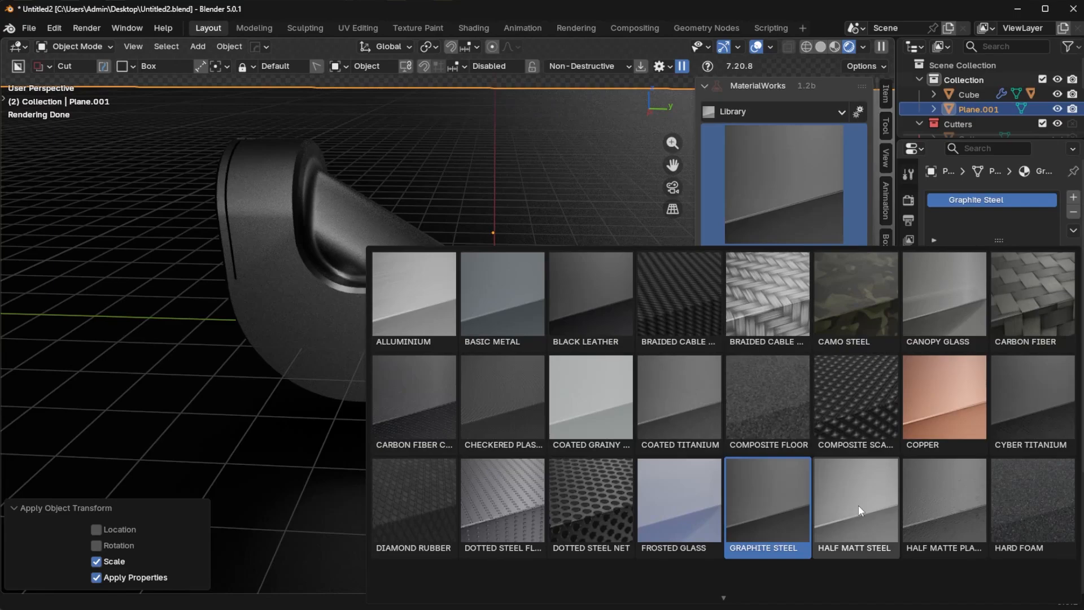
double_click(853, 500)
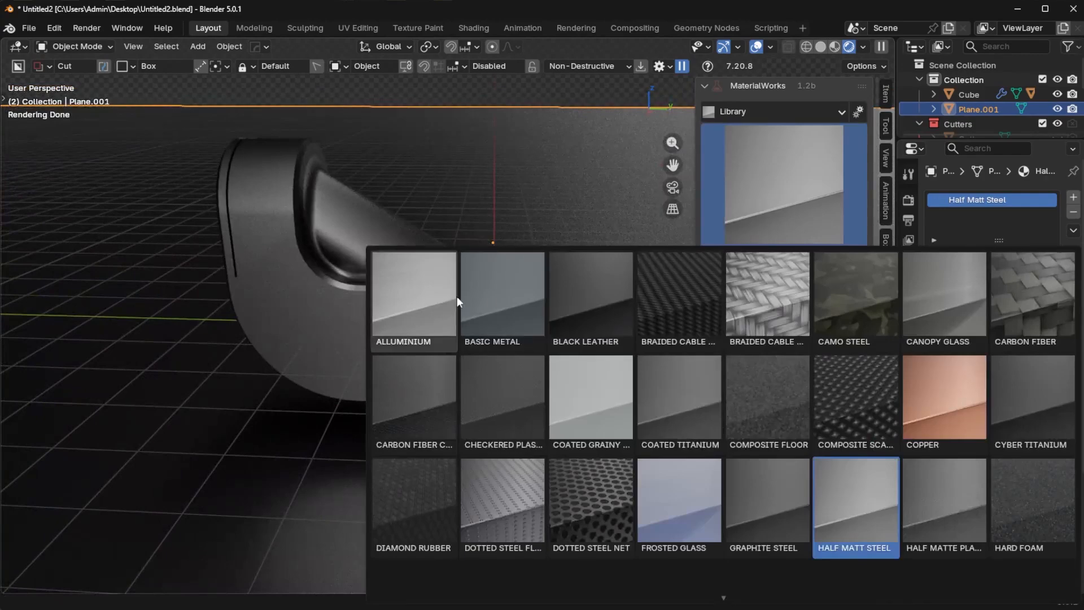
left_click(501, 294)
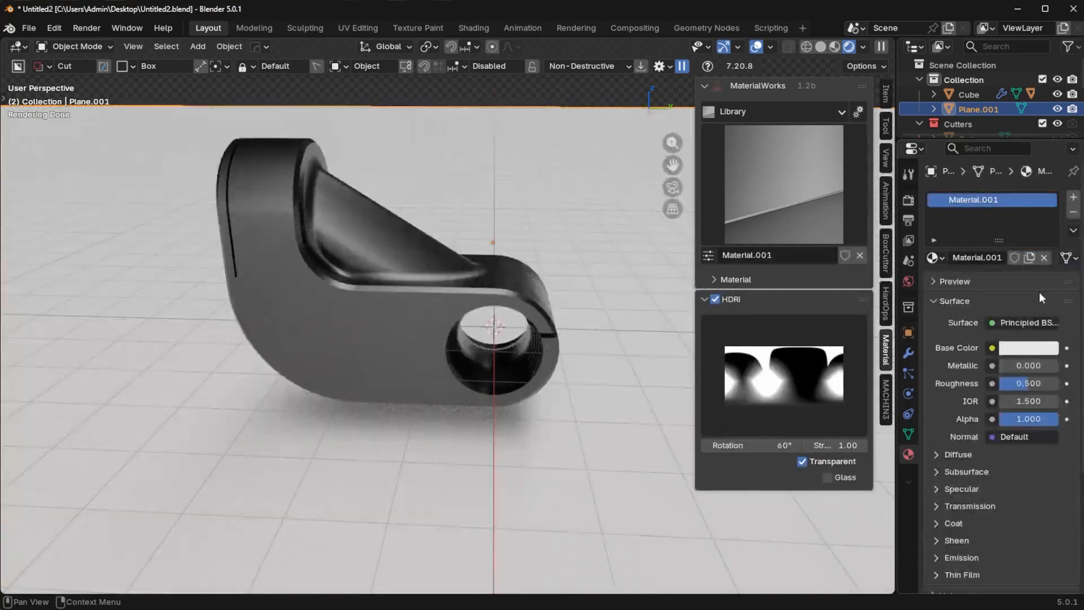
Step: Make the floor material fully metallic with roughness about 0.745
left_click(1028, 365)
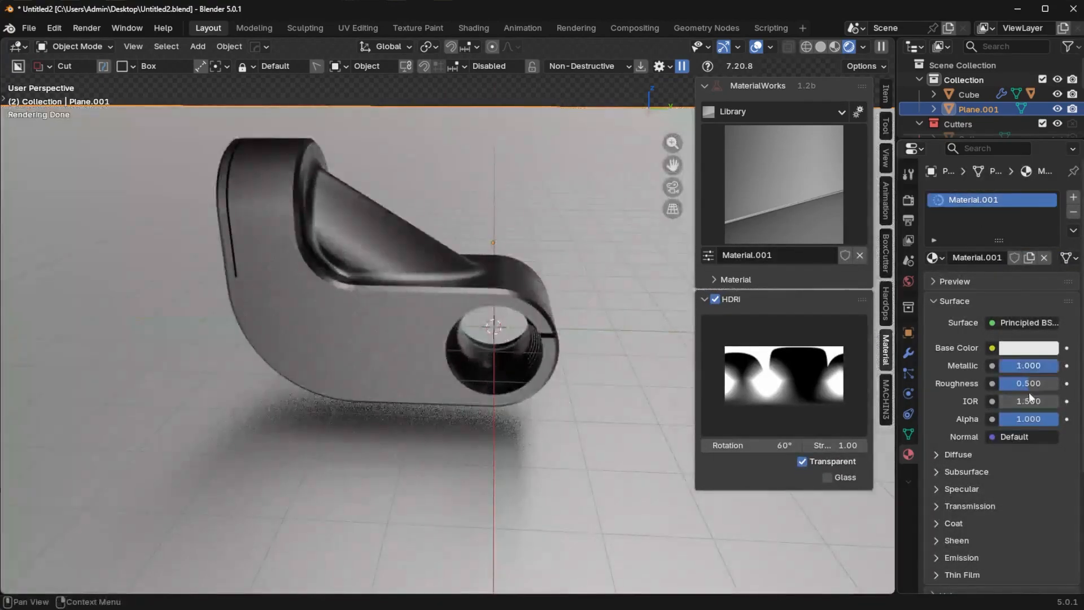
left_click_drag(1037, 383, 1020, 383)
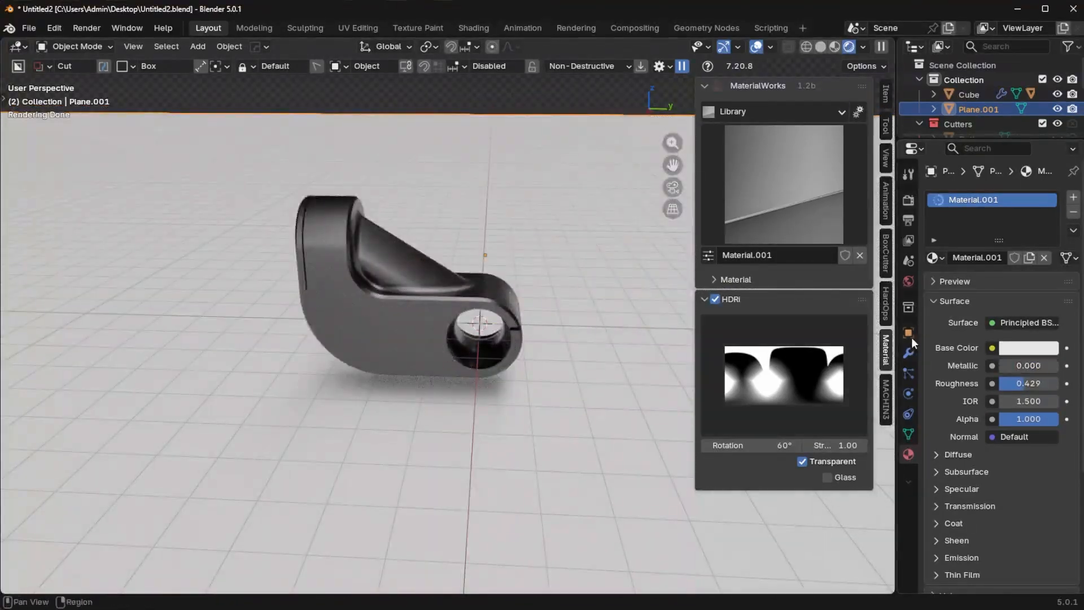
left_click_drag(1028, 383, 1028, 383)
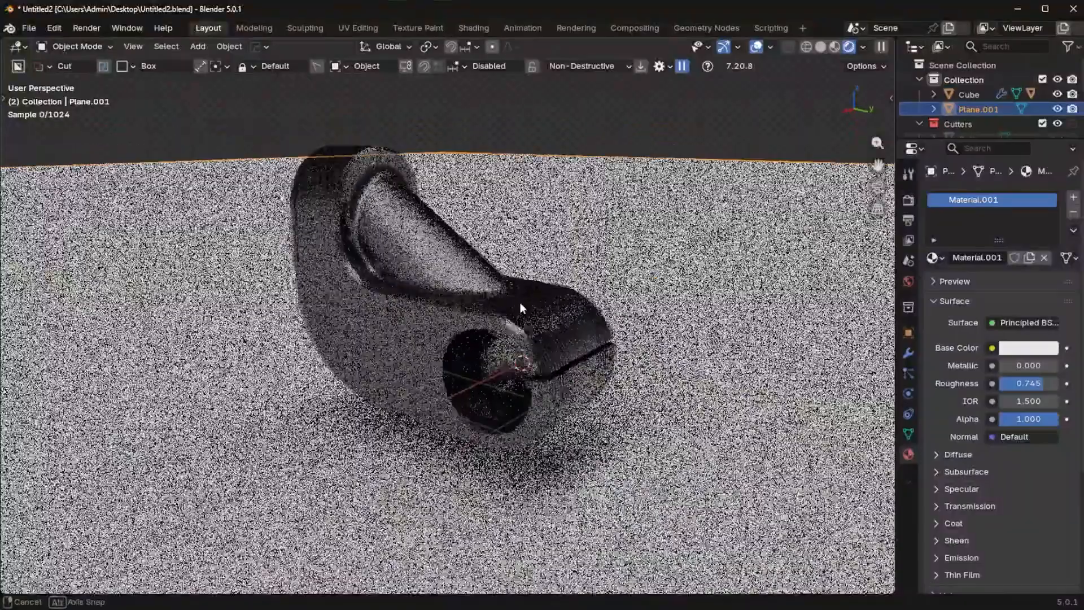
Step: Pick a small info decal from the MaterialWorks library and place it on the bracket's flat side face
key("d")
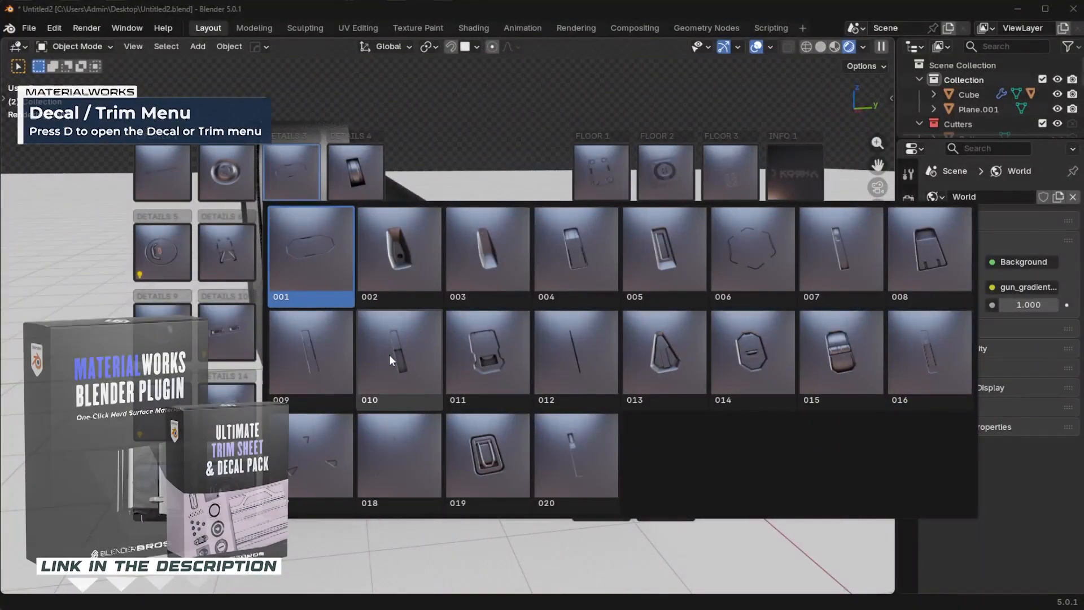
mouse_move(398, 359)
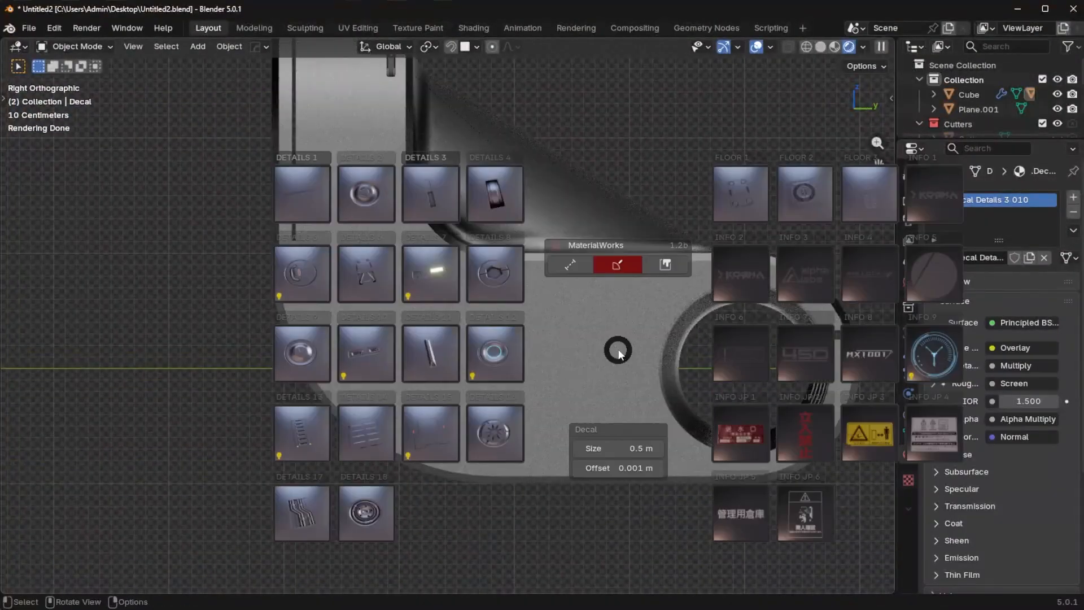
left_click(932, 194)
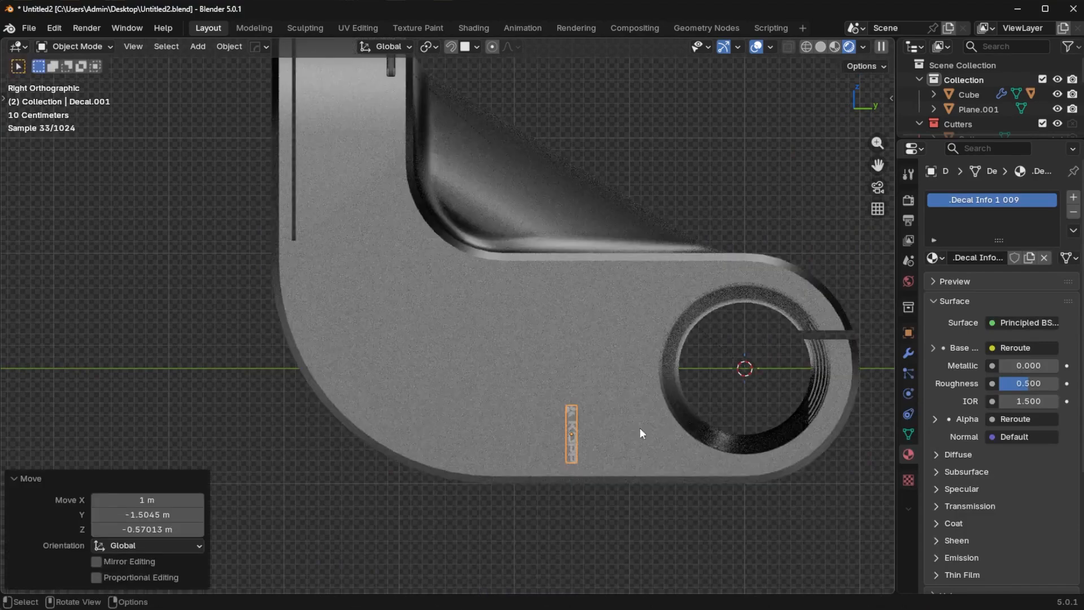
key("r")
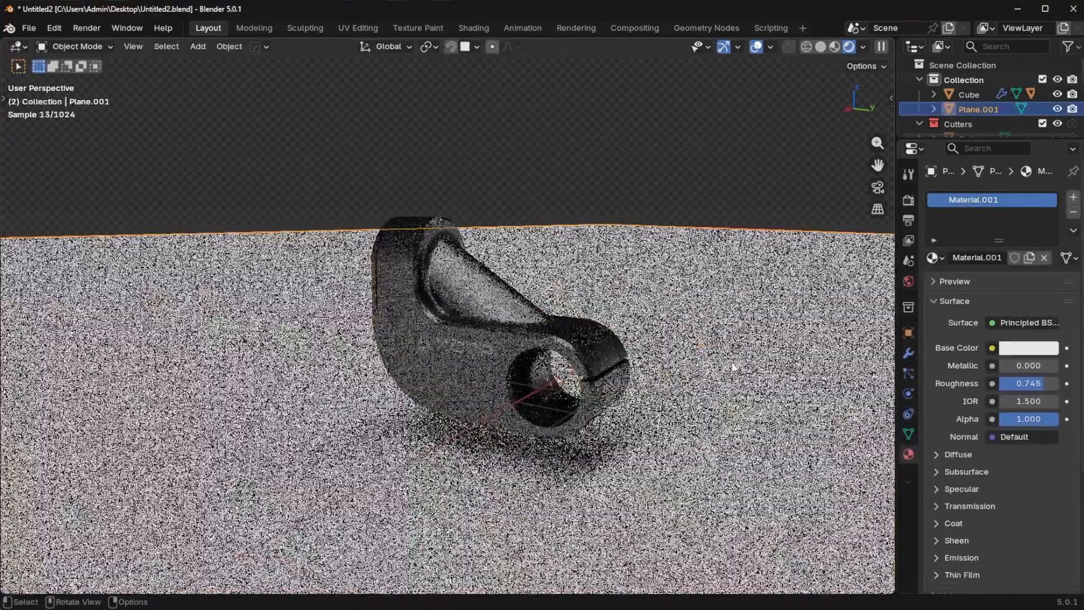
Step: Rotate the floor plane on Z and extrude its back edge up into a wall
key("r")
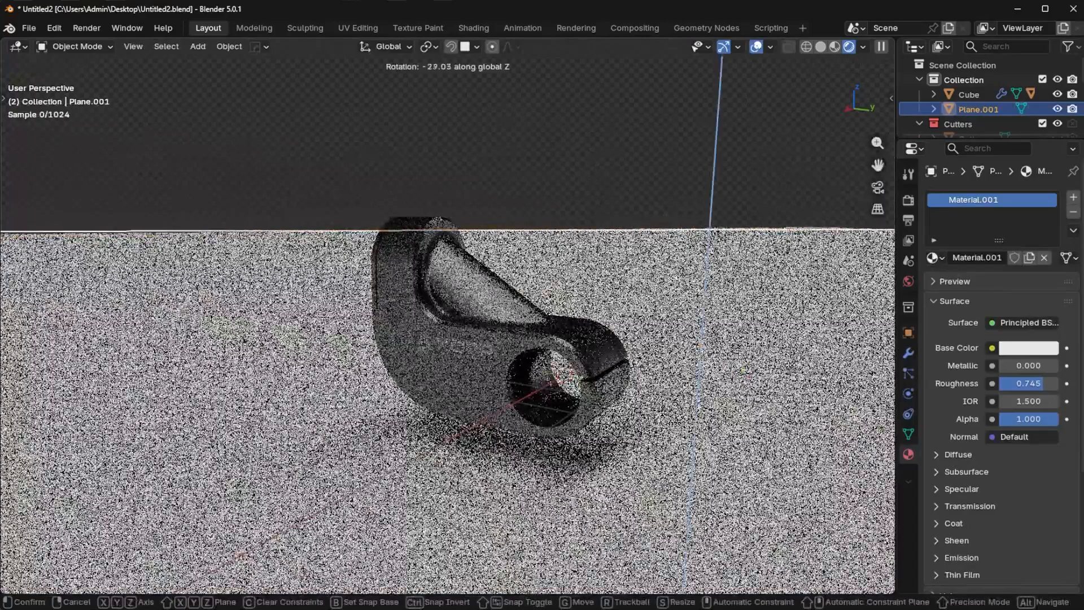
key("Tab")
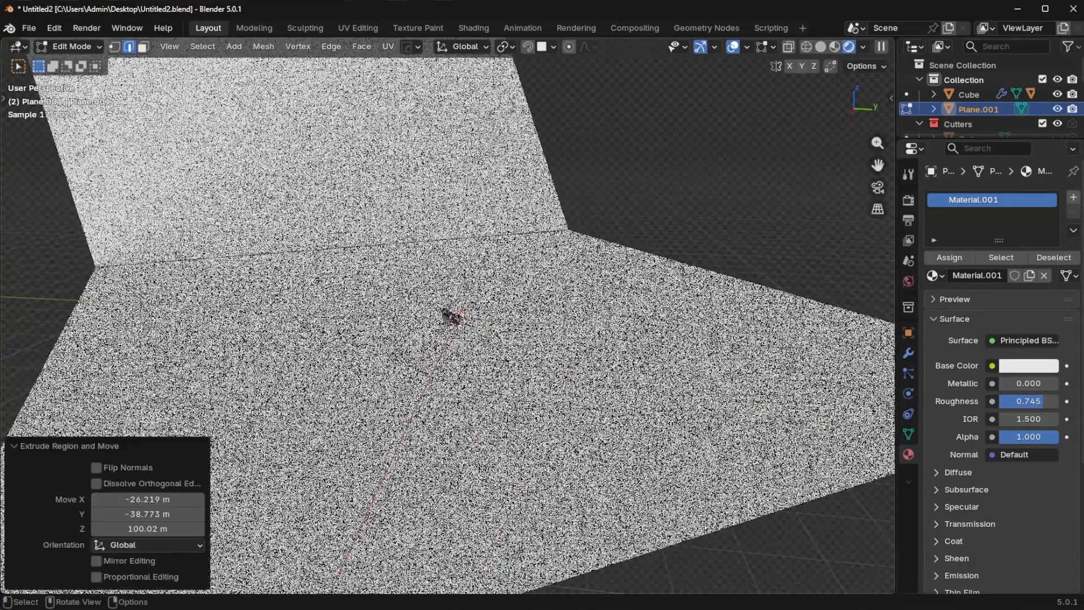
left_click(837, 47)
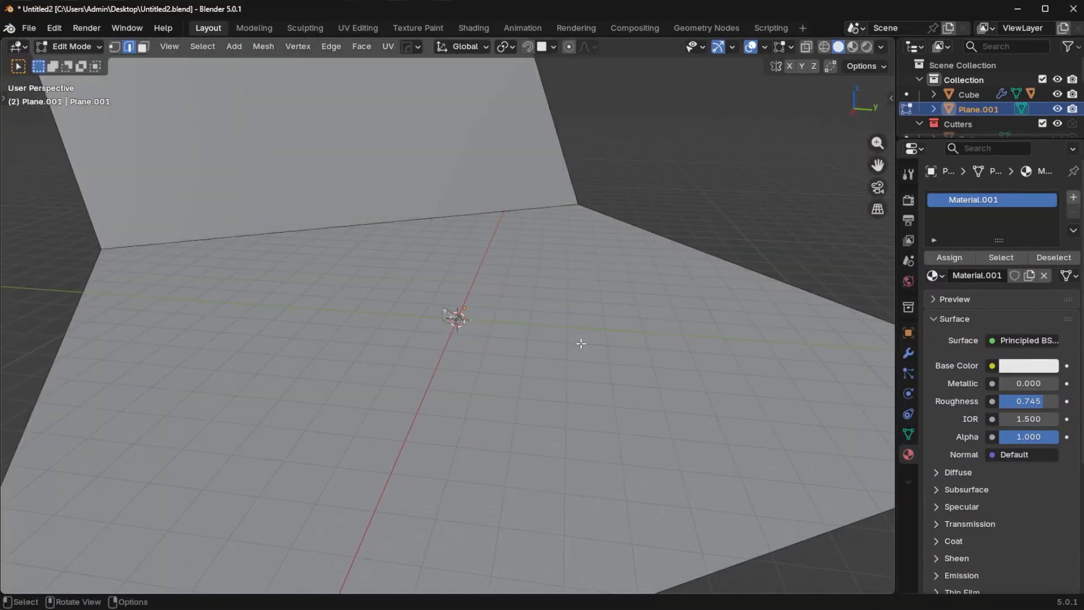
Step: Round the floor-to-wall corner with a bevel and shade the backdrop smooth
left_click_drag(581, 343, 692, 395)
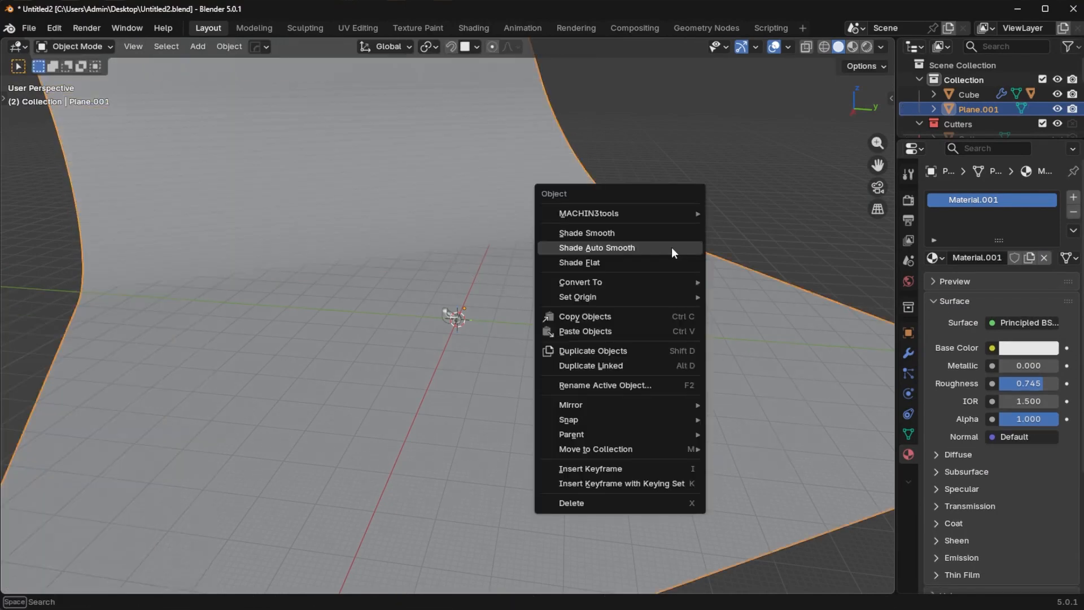
left_click(586, 232)
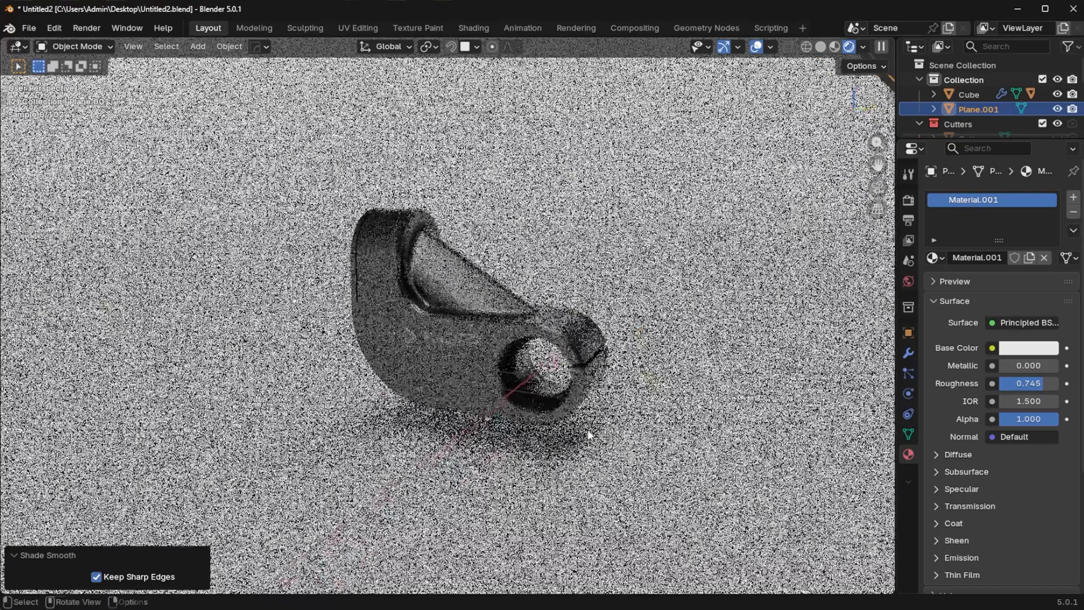
Step: Add a camera framing the bracket and set its focal length to 270 mm
key("shift+a")
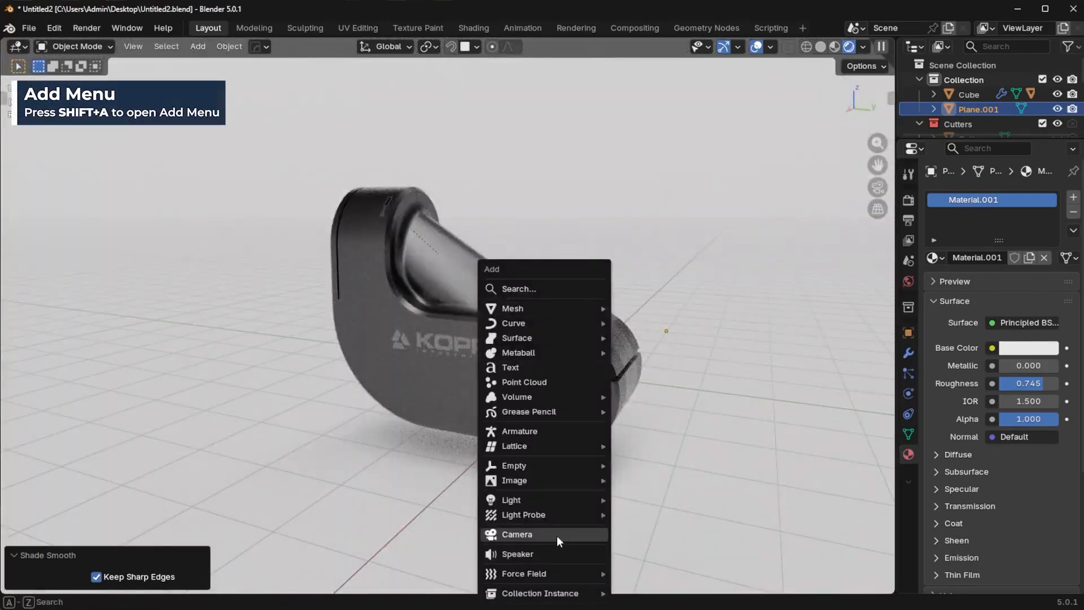
left_click(518, 534)
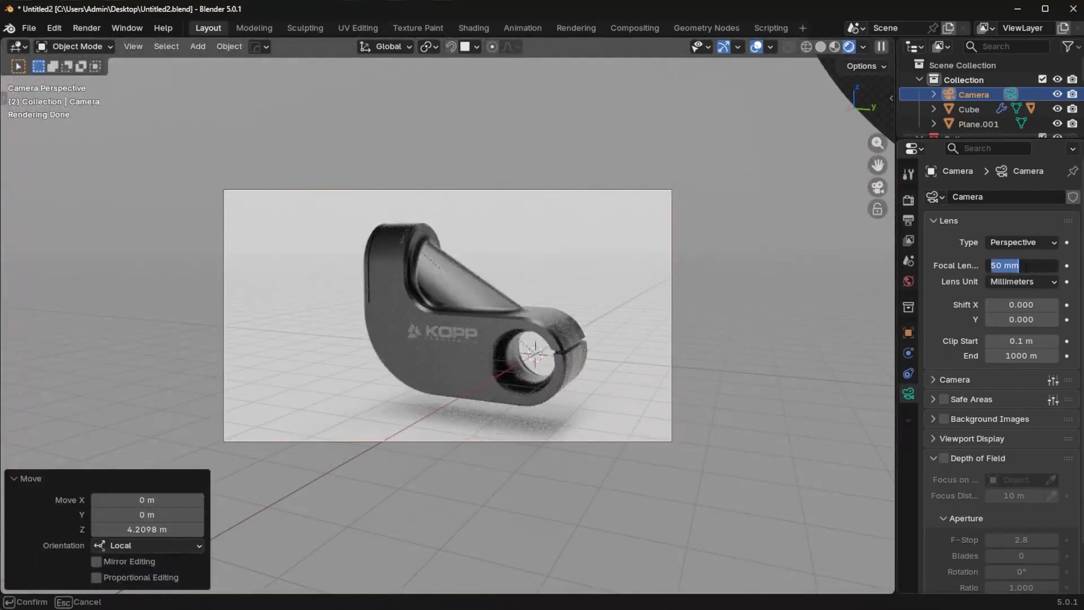
type("270")
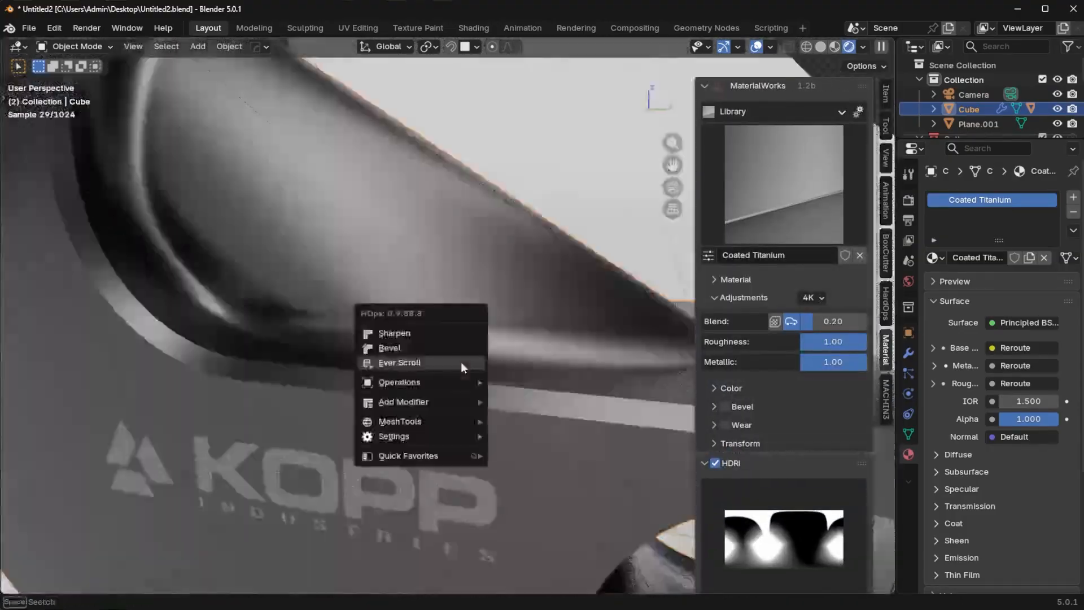
Step: Enable the procedural Bevel adjustment on the bracket's Coated Titanium material
left_click(389, 348)
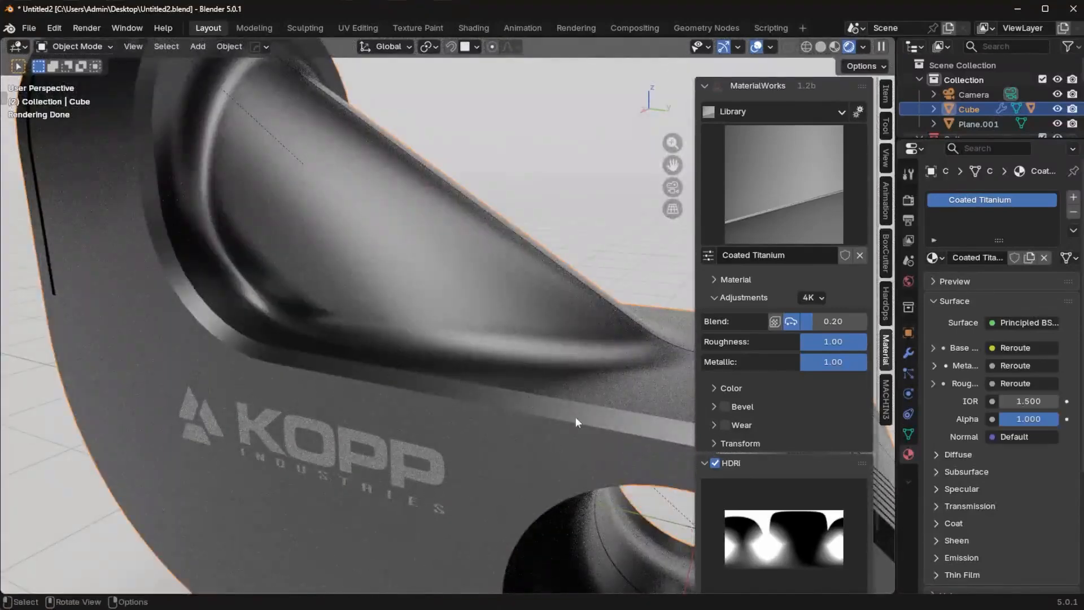
left_click(723, 407)
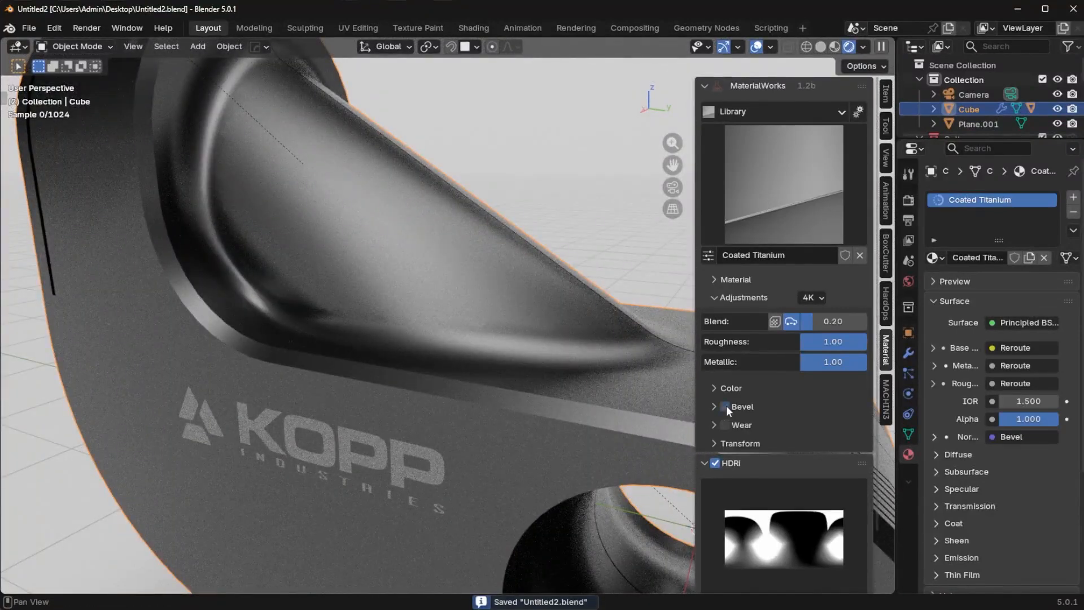
left_click(723, 406)
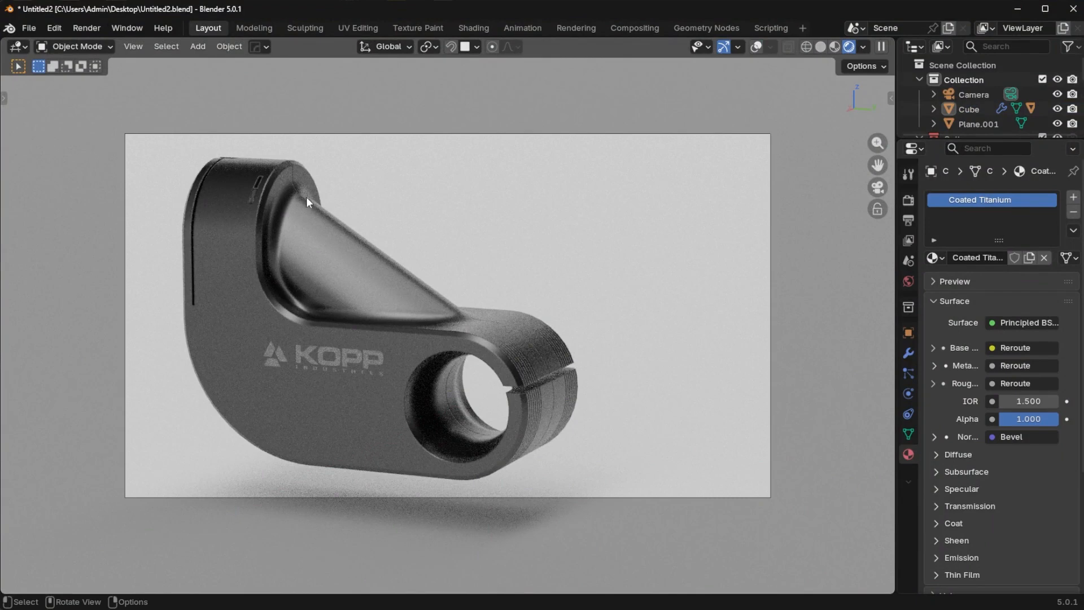
mouse_move(495, 409)
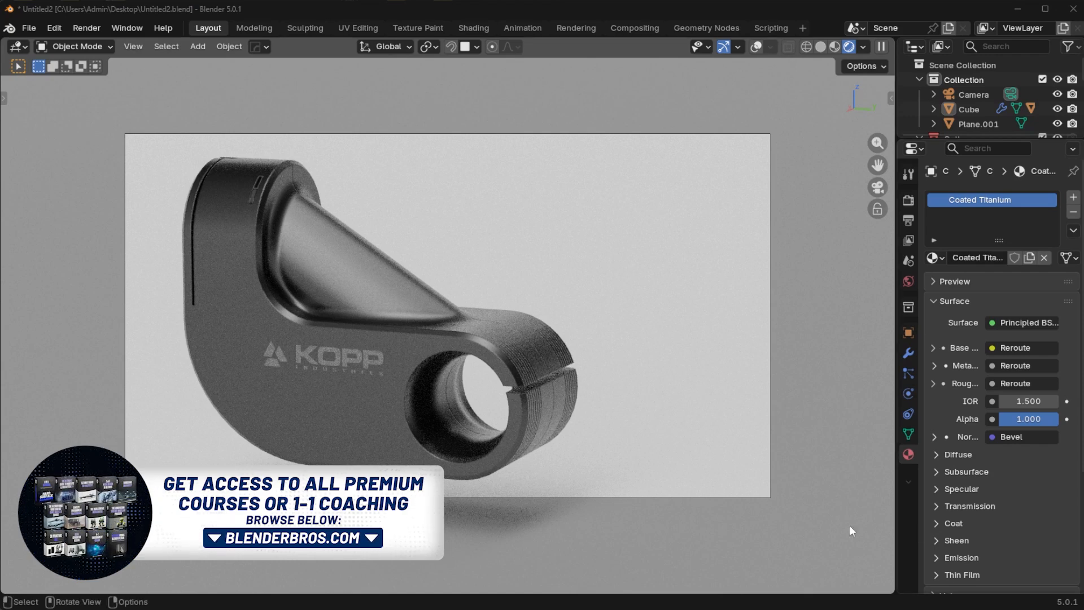
mouse_move(450, 240)
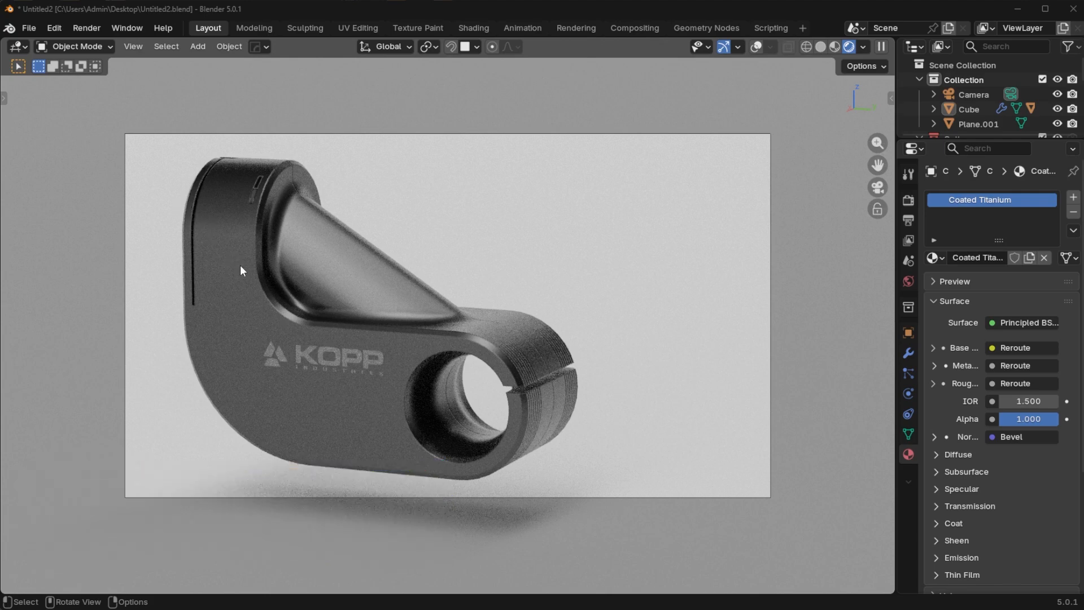
mouse_move(197, 208)
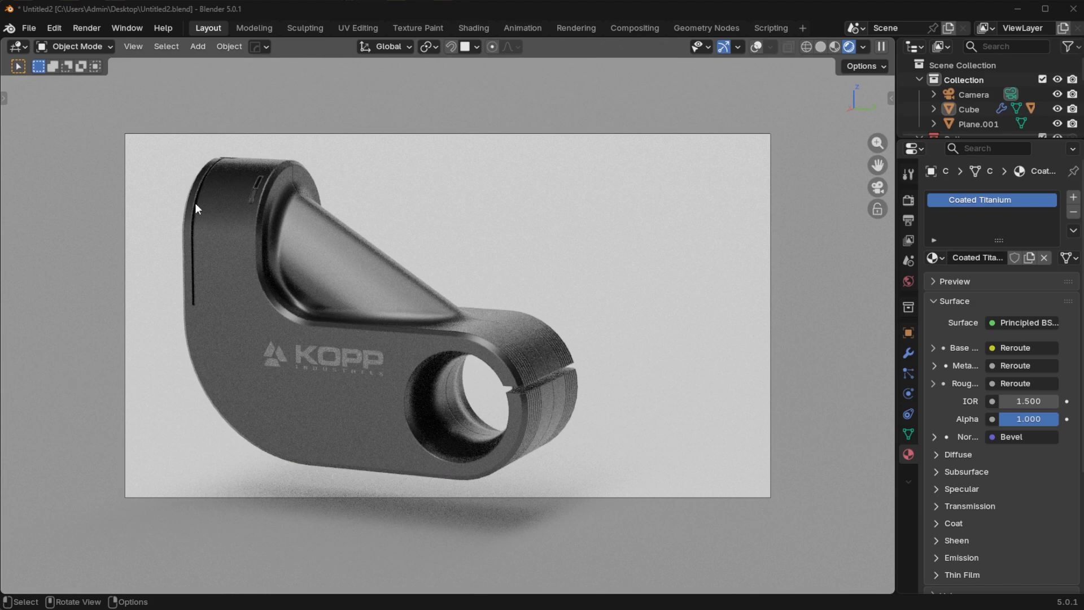
mouse_move(680, 147)
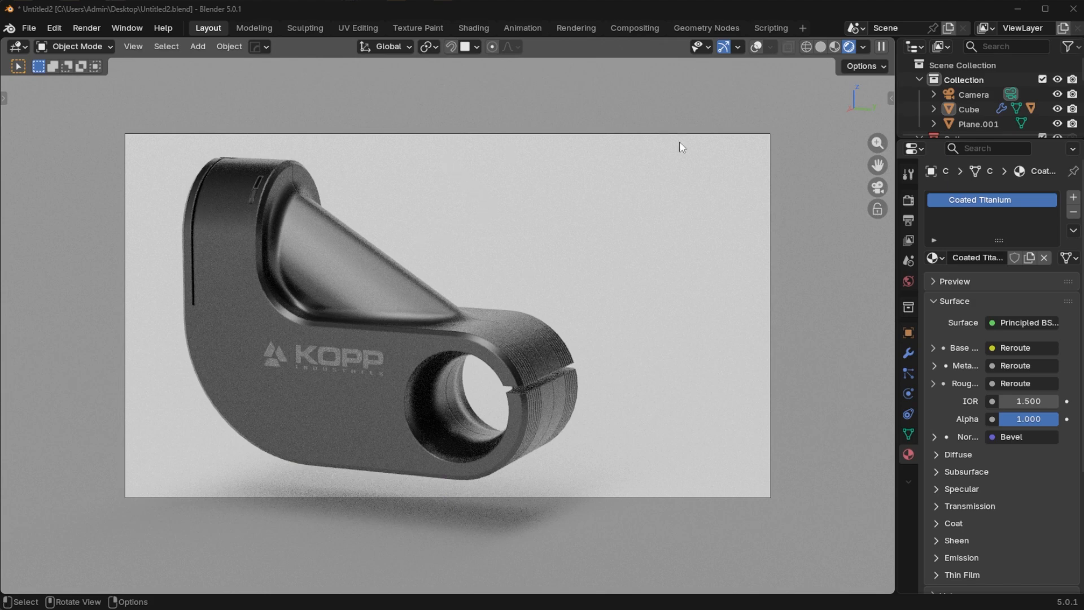
mouse_move(739, 148)
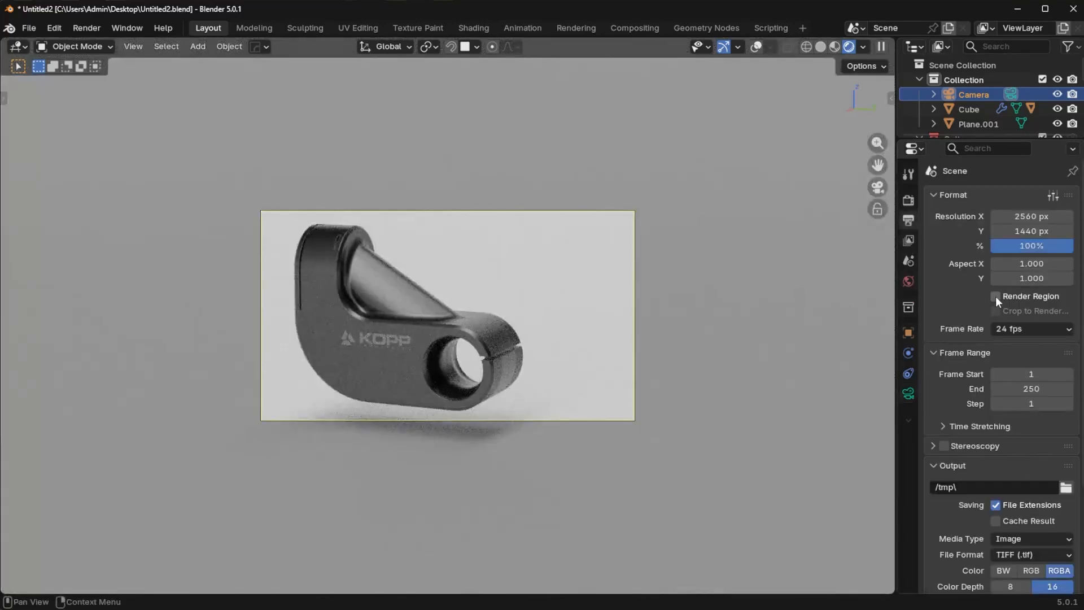
Step: Enable Render Region in Output Properties so only the camera frame renders
left_click(996, 296)
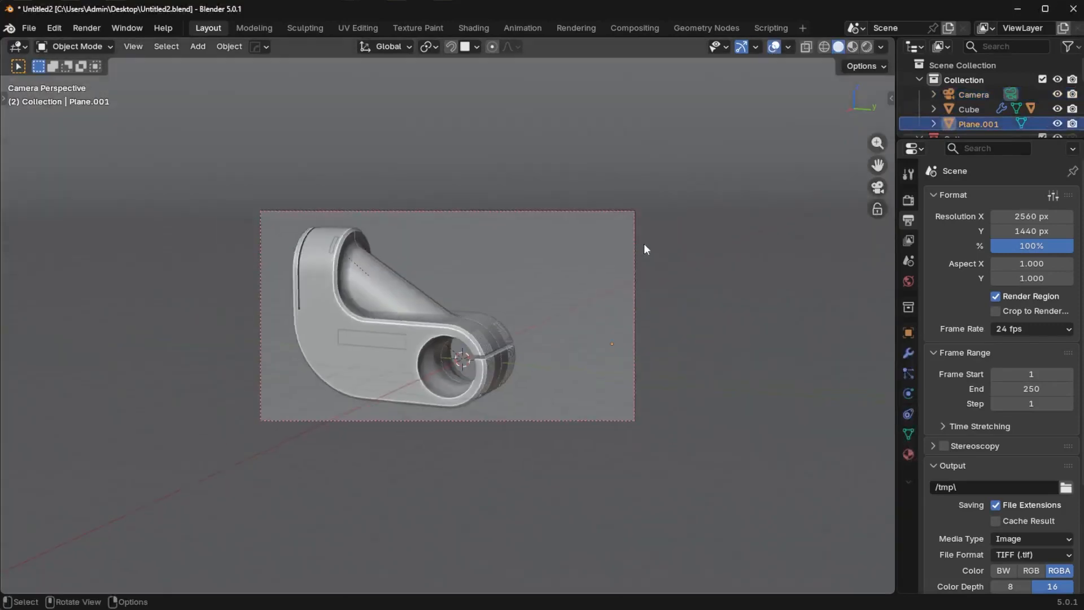
scroll("down", 3)
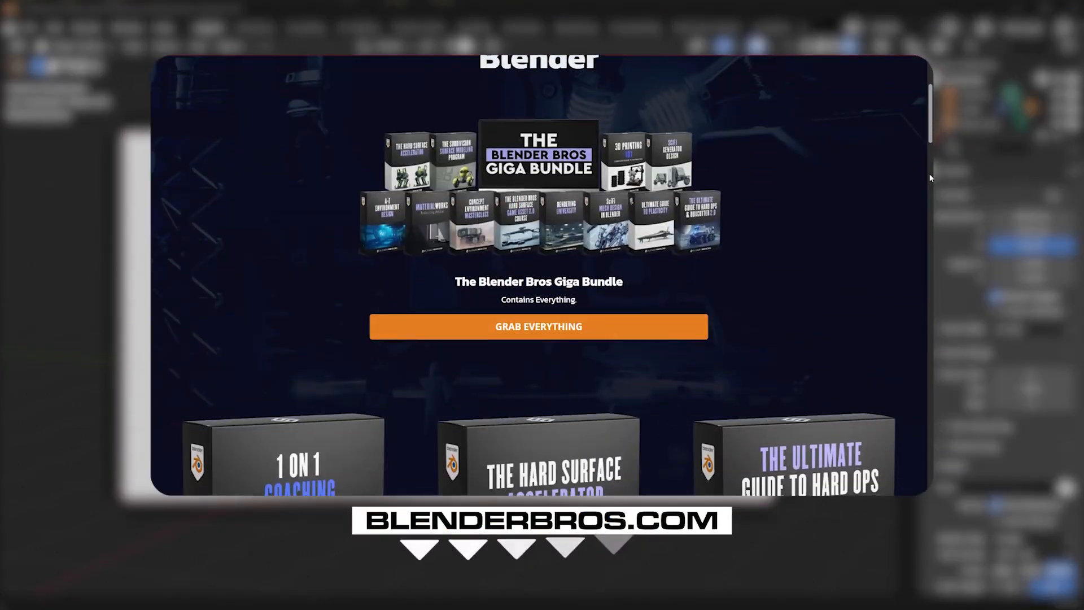
scroll("down", 3)
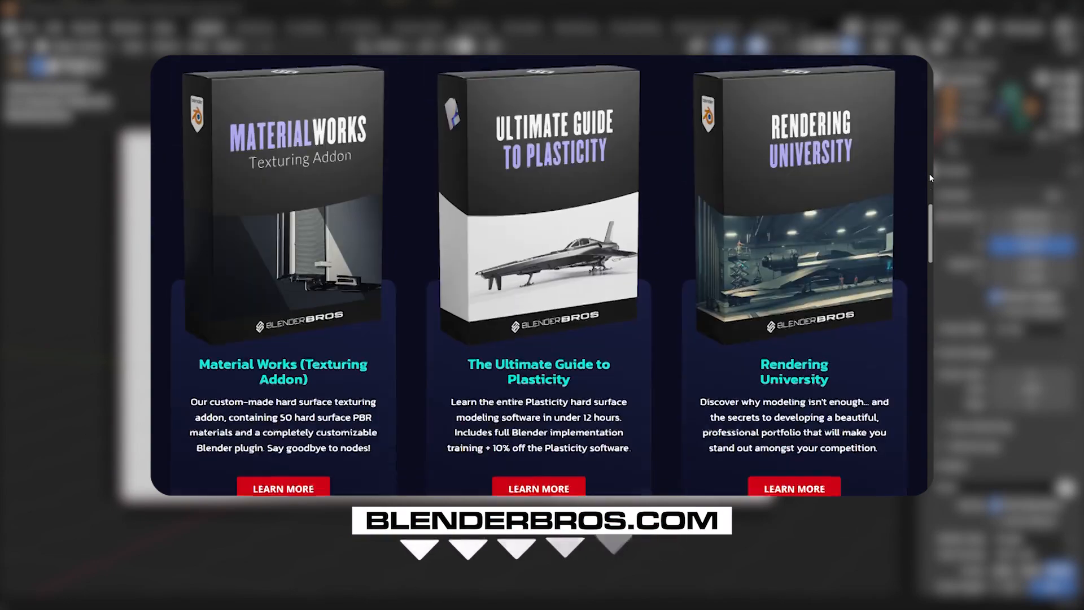
scroll("down", 3)
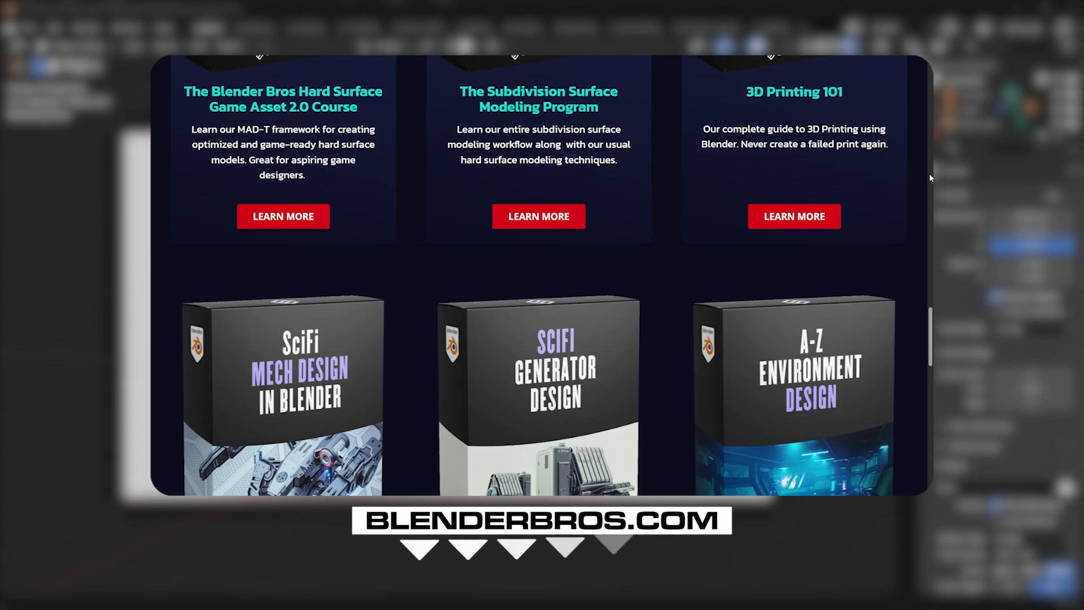
scroll("down", 3)
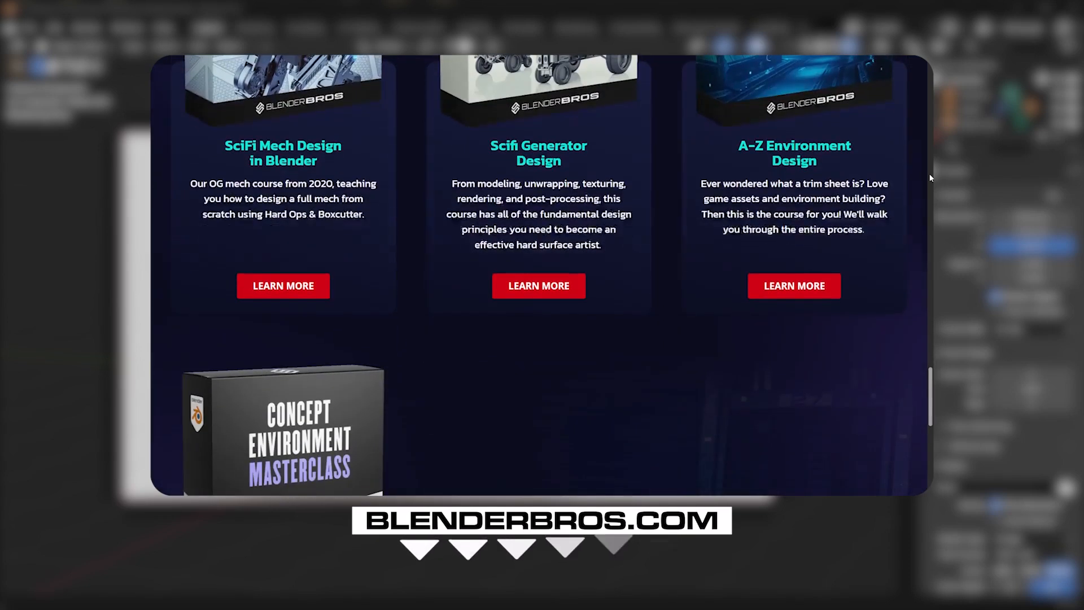